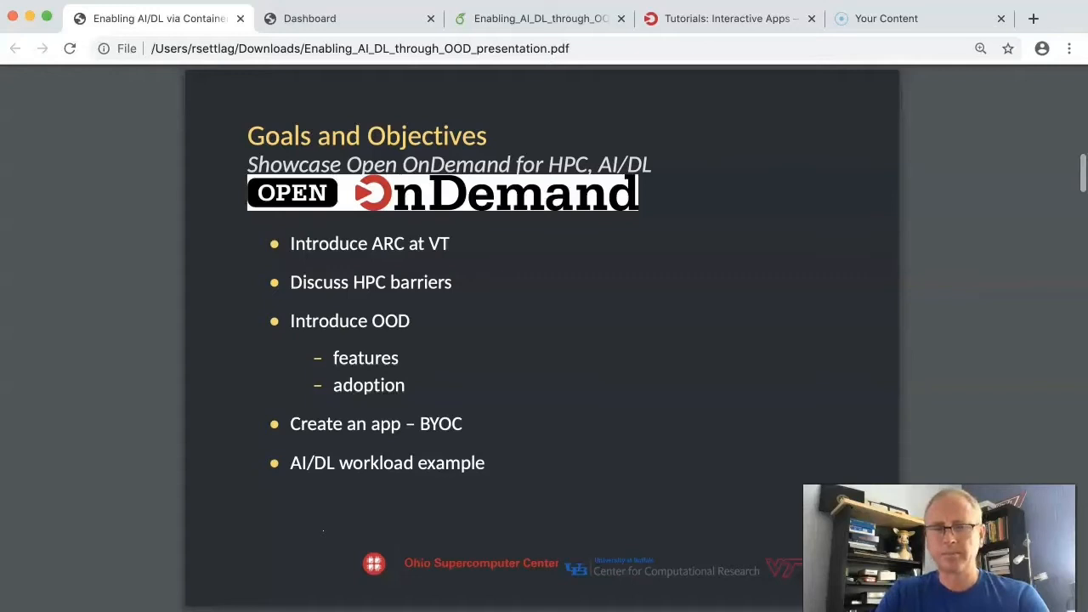
Advance the PDF to the Advanced Research Computing, Virginia Tech slide.
key(Right)
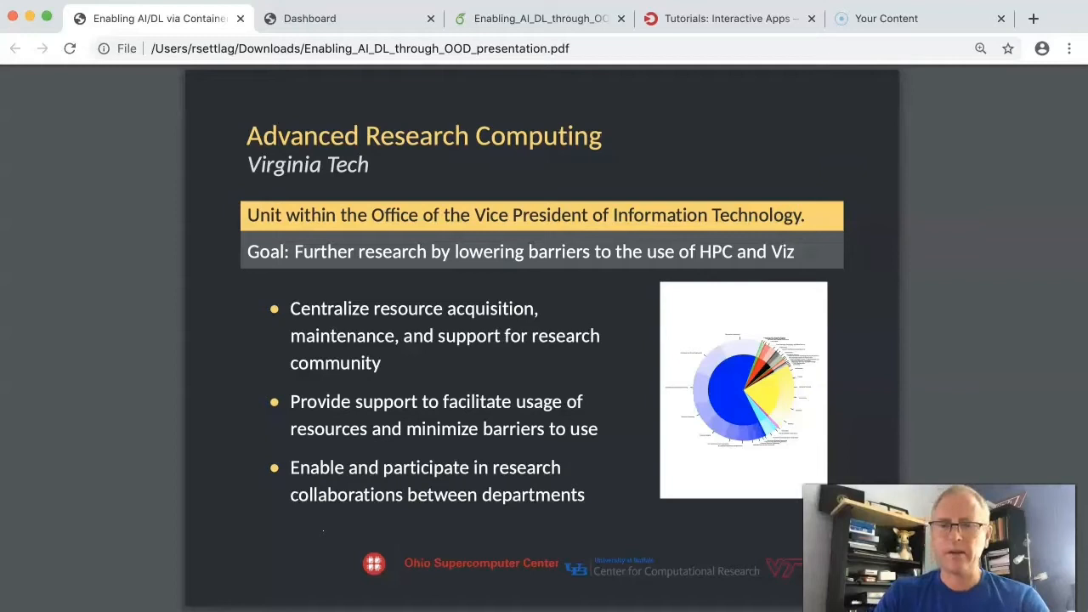
key(right)
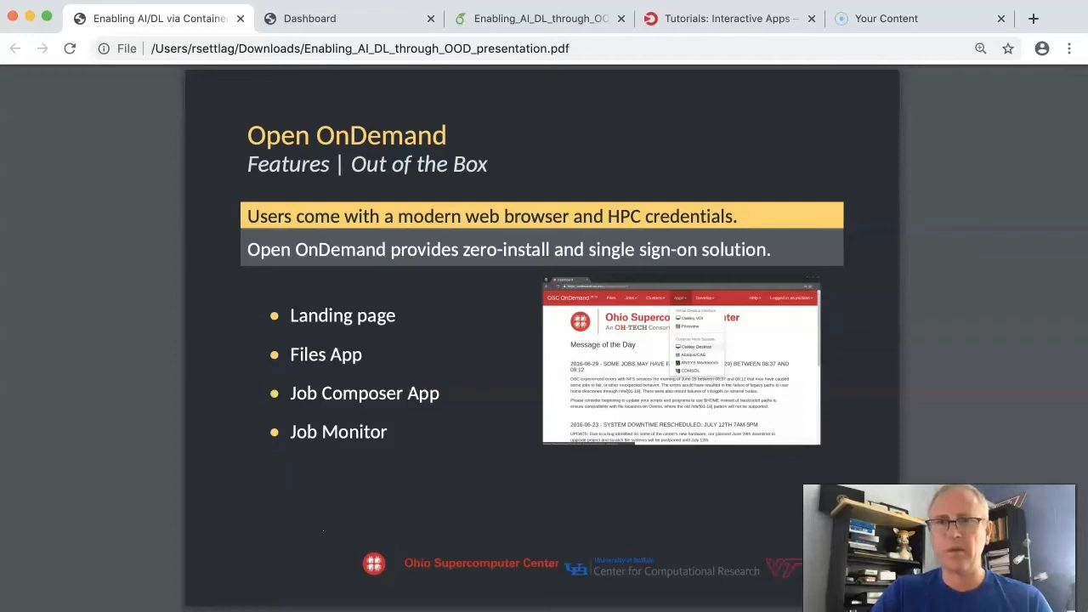
Page forward past the extensibility slides to the Open OnDemand Adoption slide.
key(right)
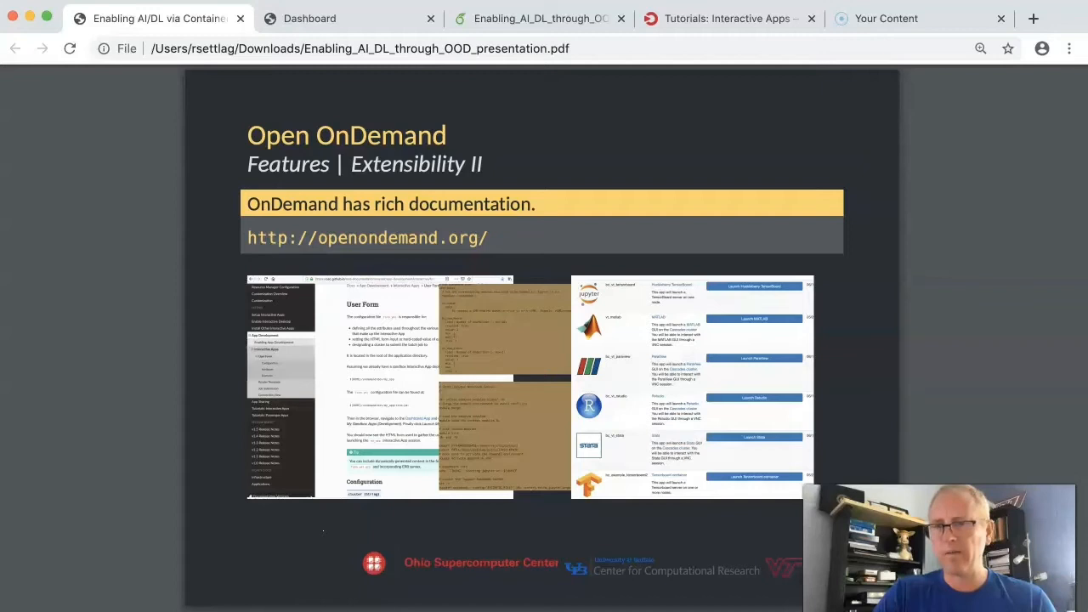
key(Right)
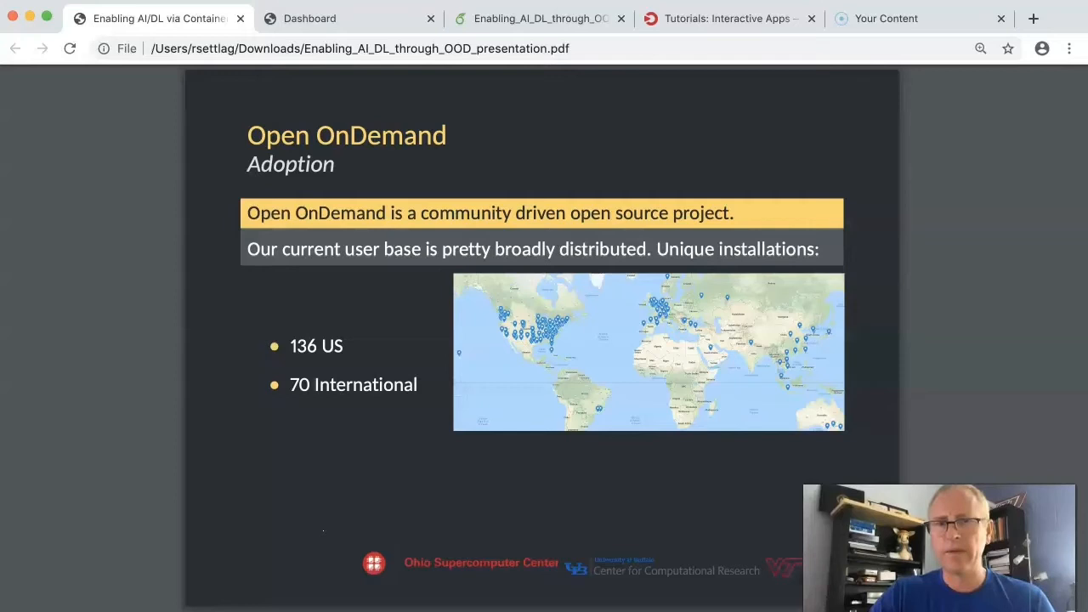
Advance to the 'Create an app demo' slide on bringing your own Singularity container.
key(right)
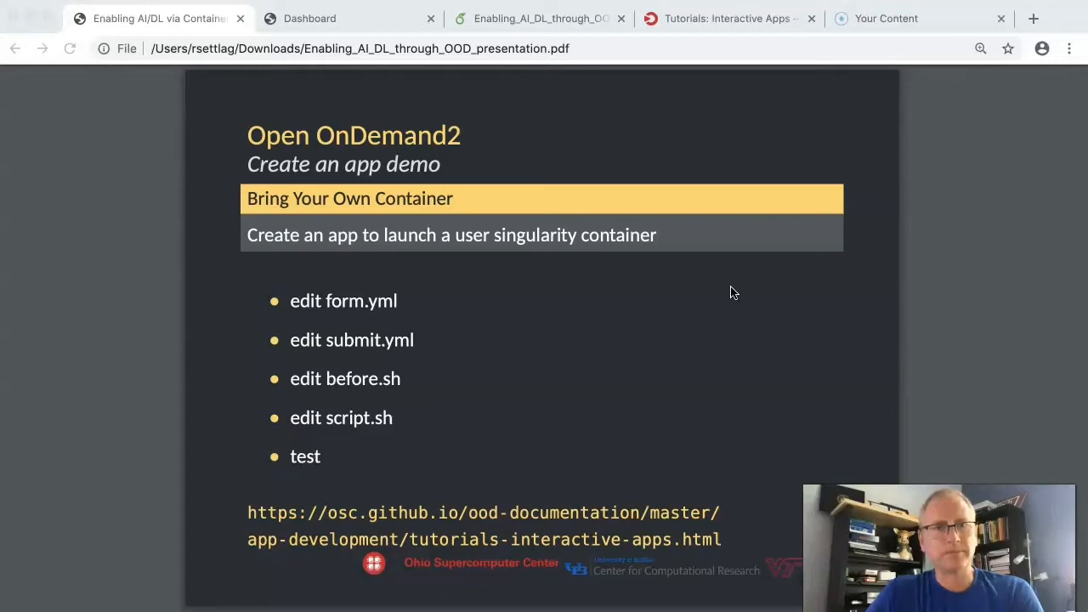
Switch the browser to the Virginia Tech OnDemand Dashboard tab.
click(349, 18)
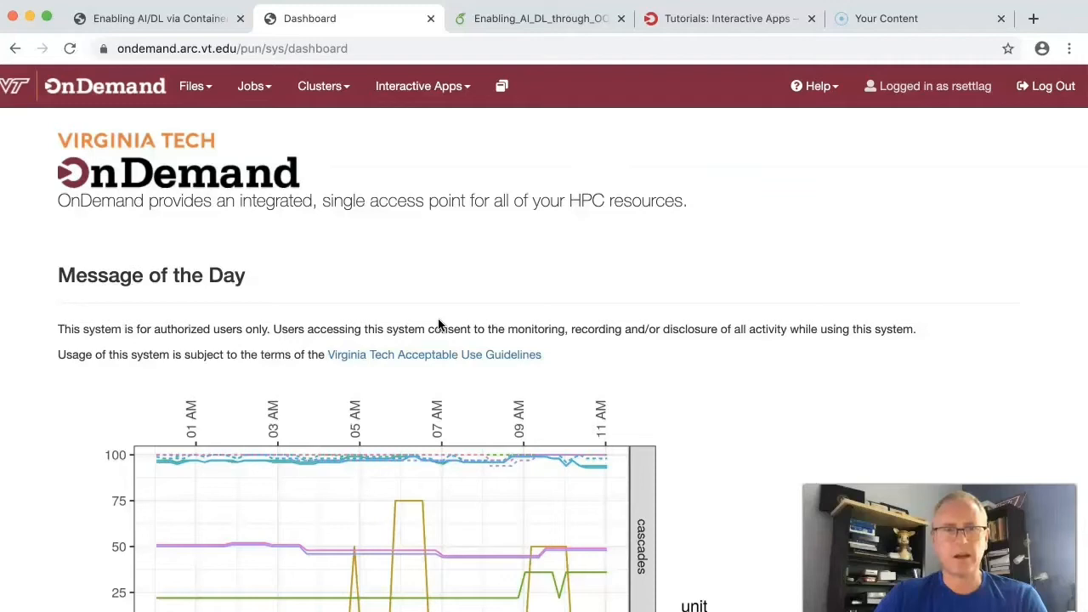
mouse_move(391, 268)
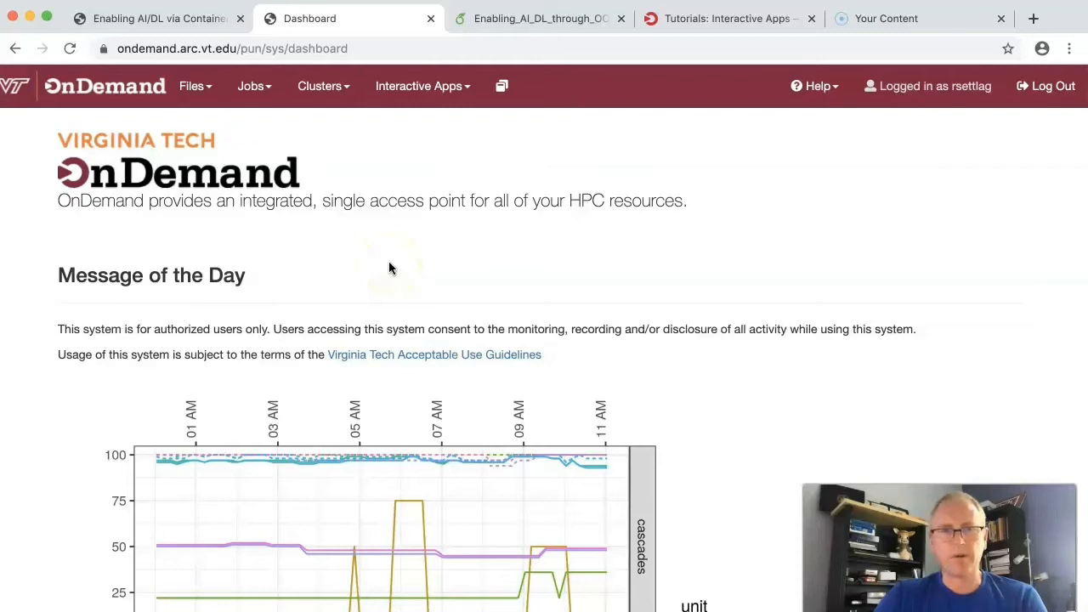
mouse_move(505, 272)
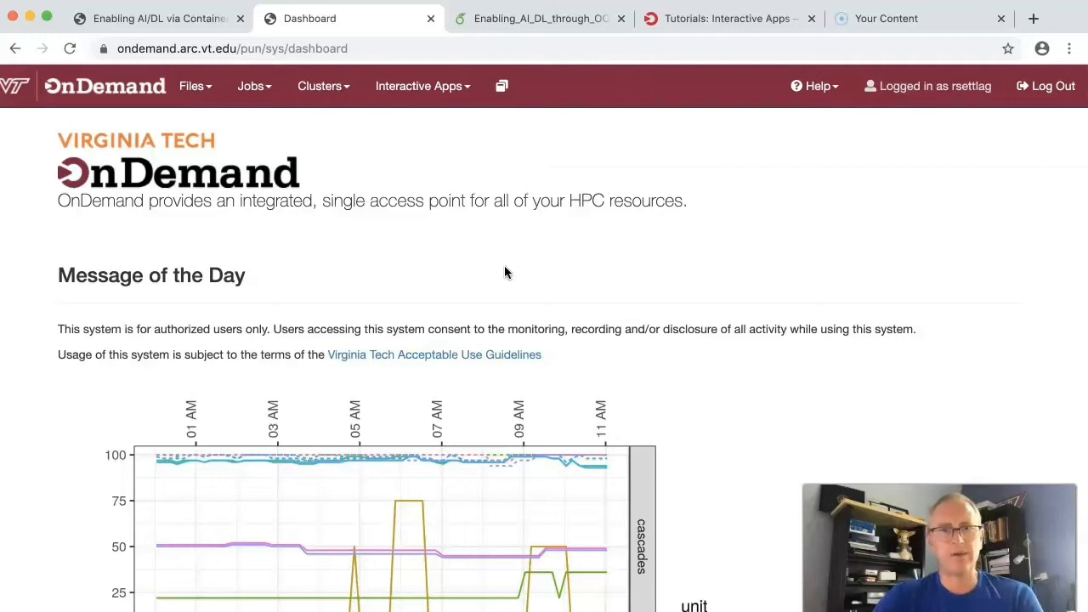
mouse_move(462, 435)
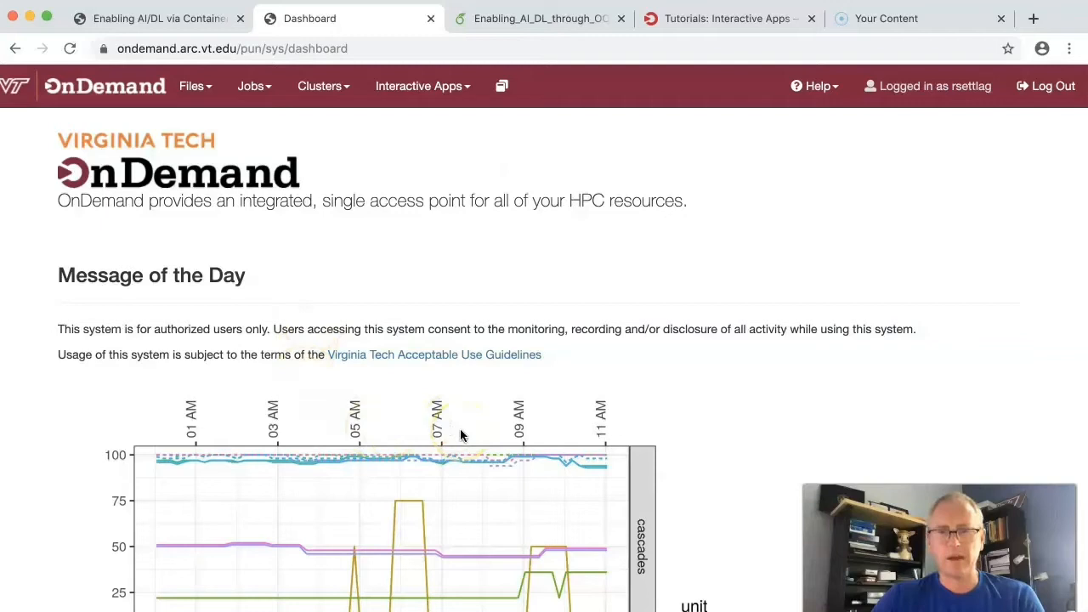
Scroll down the dashboard to the utilization charts and Cascades availability table.
scroll(down, 3)
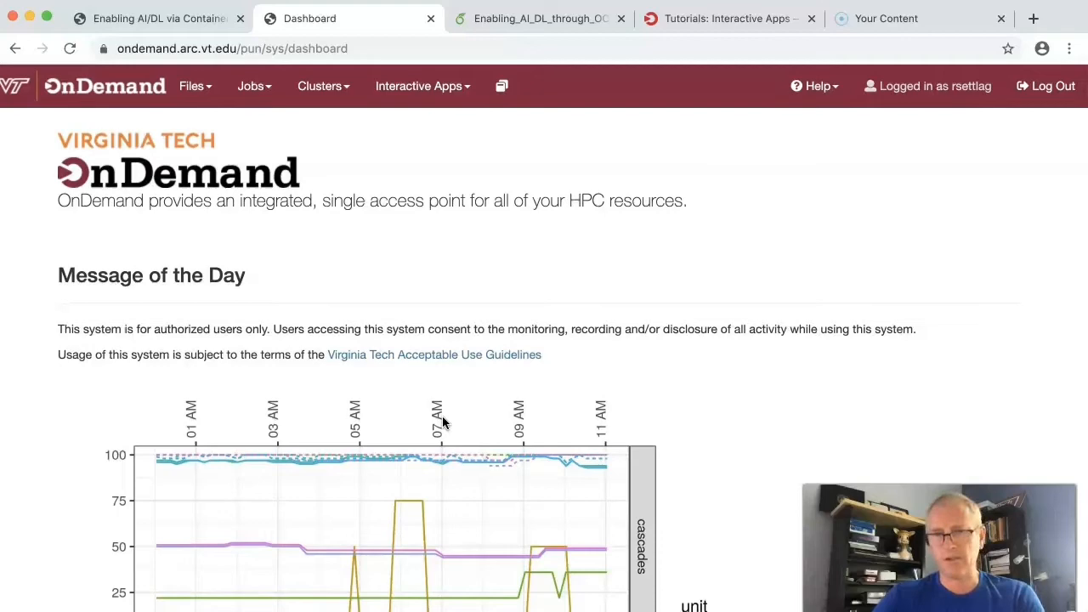
scroll(down, 3)
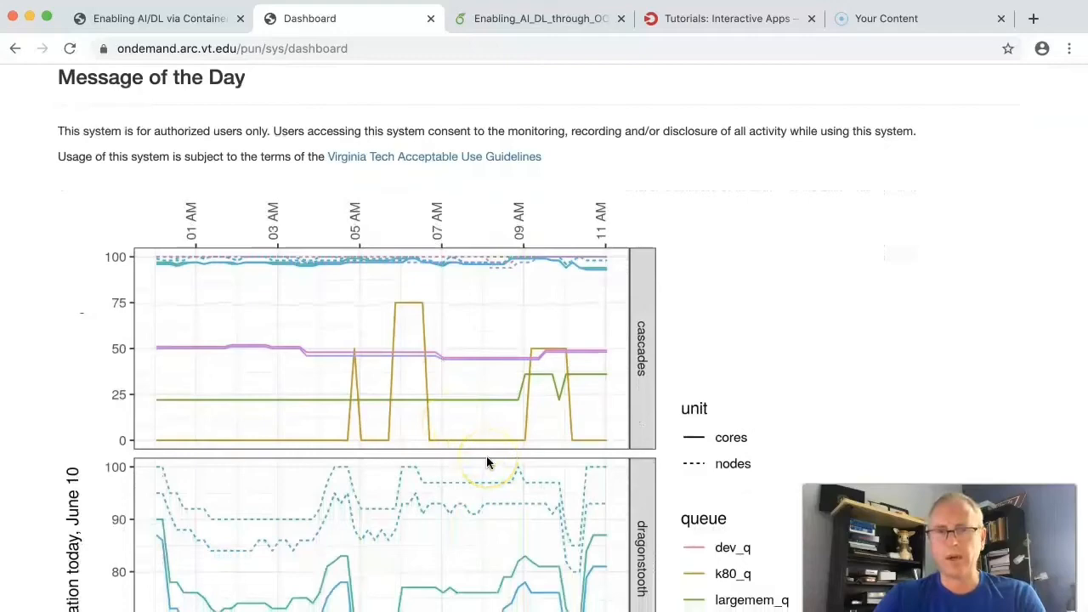
scroll(down, 3)
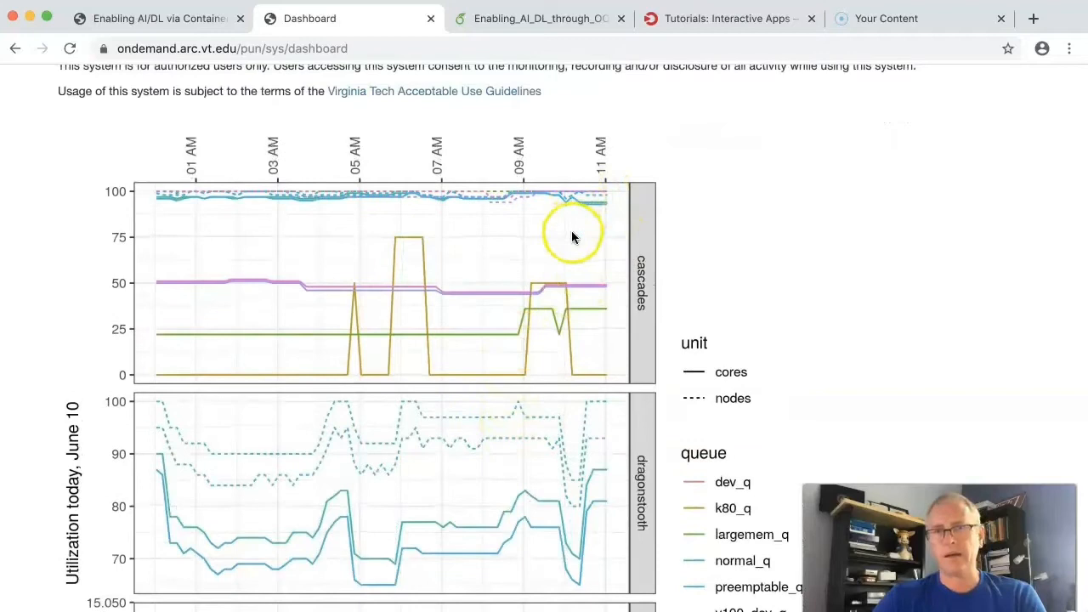
scroll(down, 3)
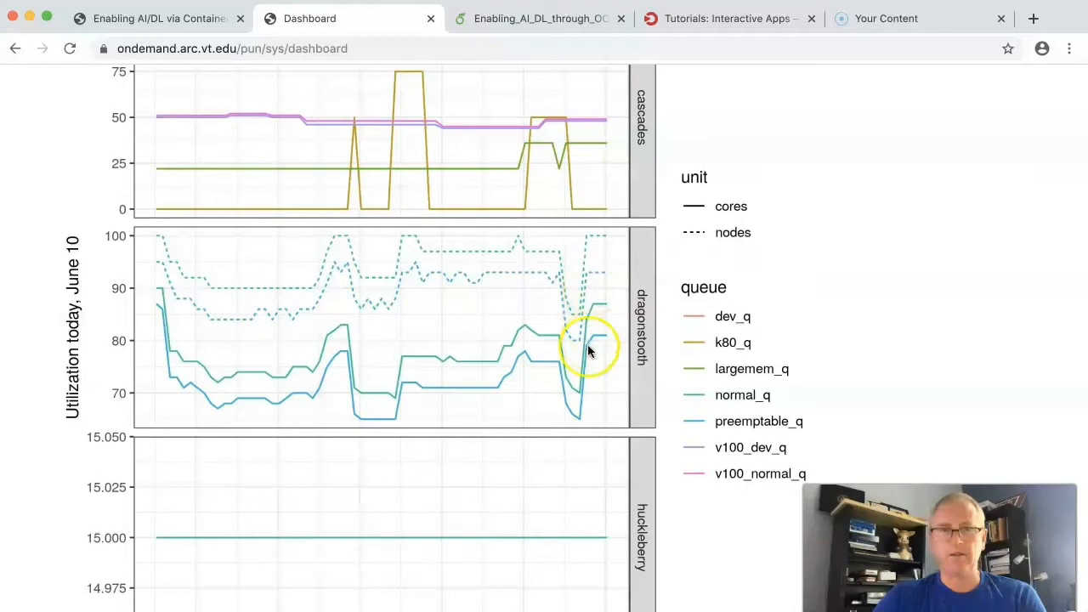
scroll(down, 3)
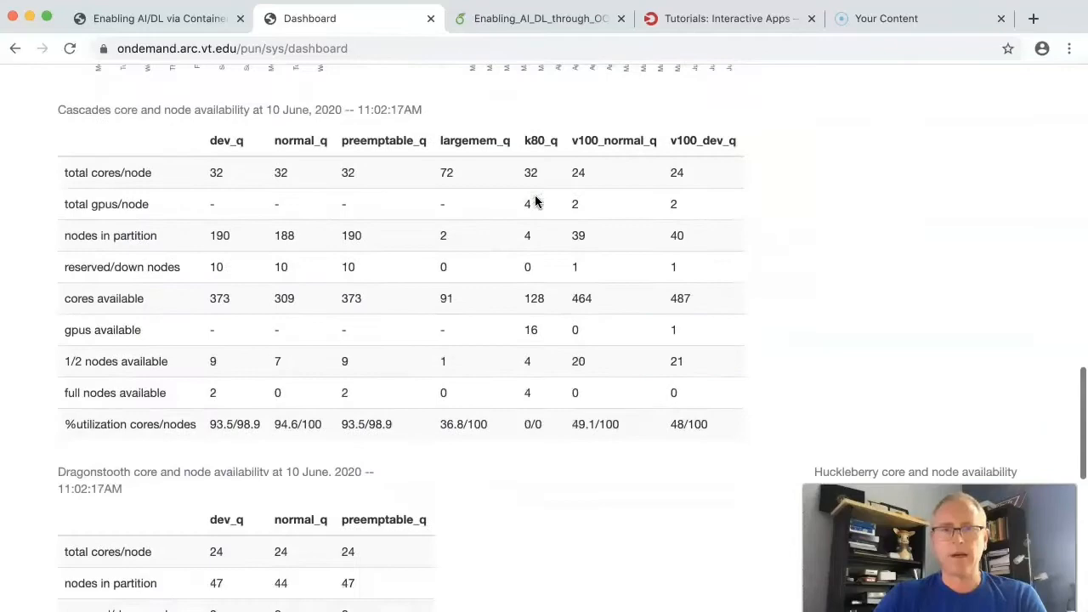
Scroll the dashboard back to the Virginia Tech banner and Message of the Day.
scroll(down, 3)
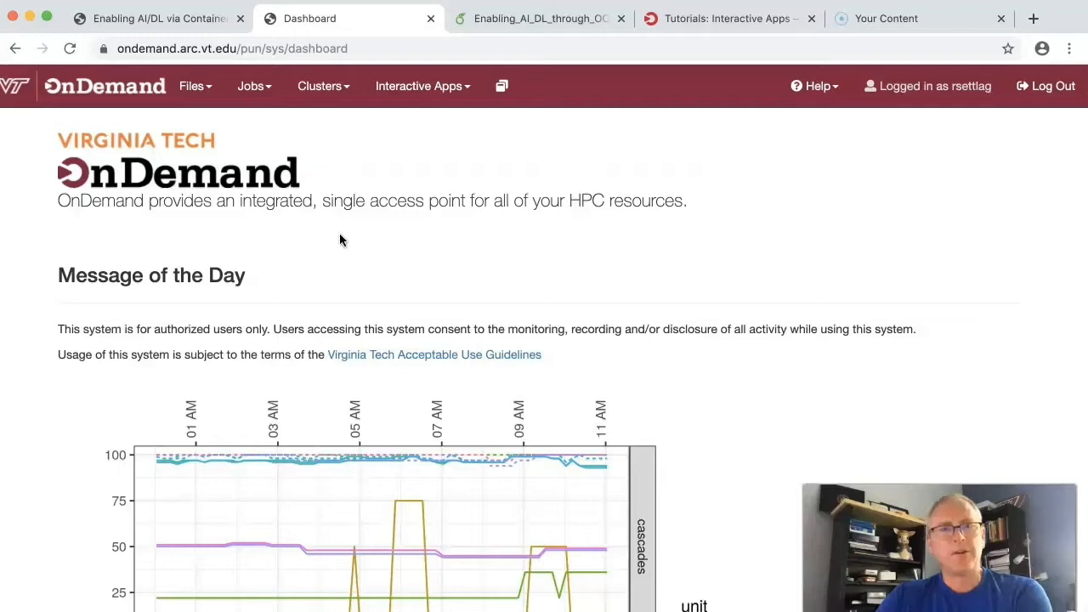
mouse_move(217, 141)
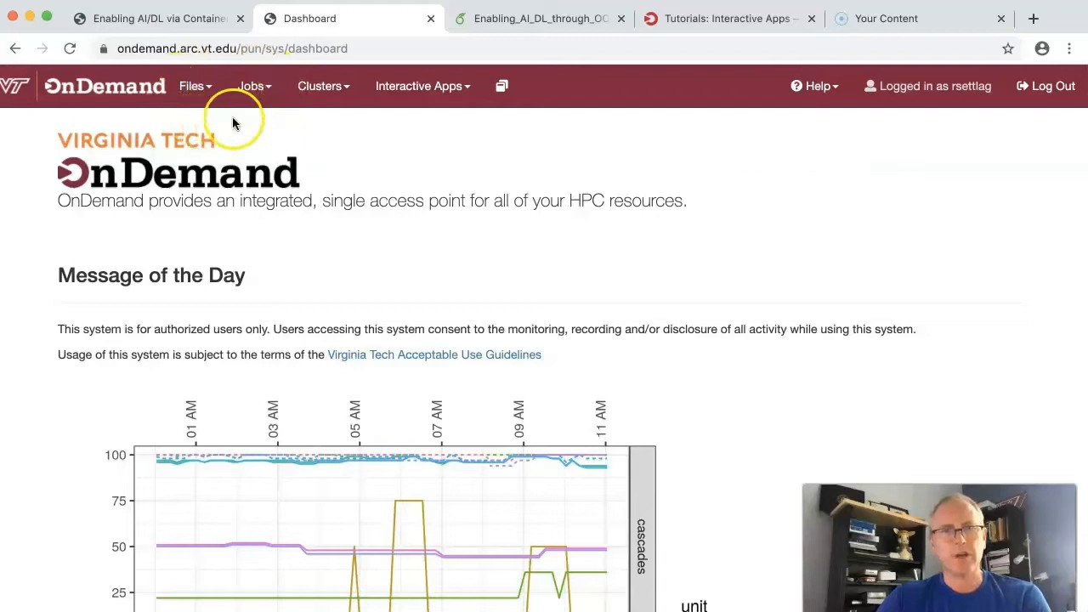
mouse_move(346, 106)
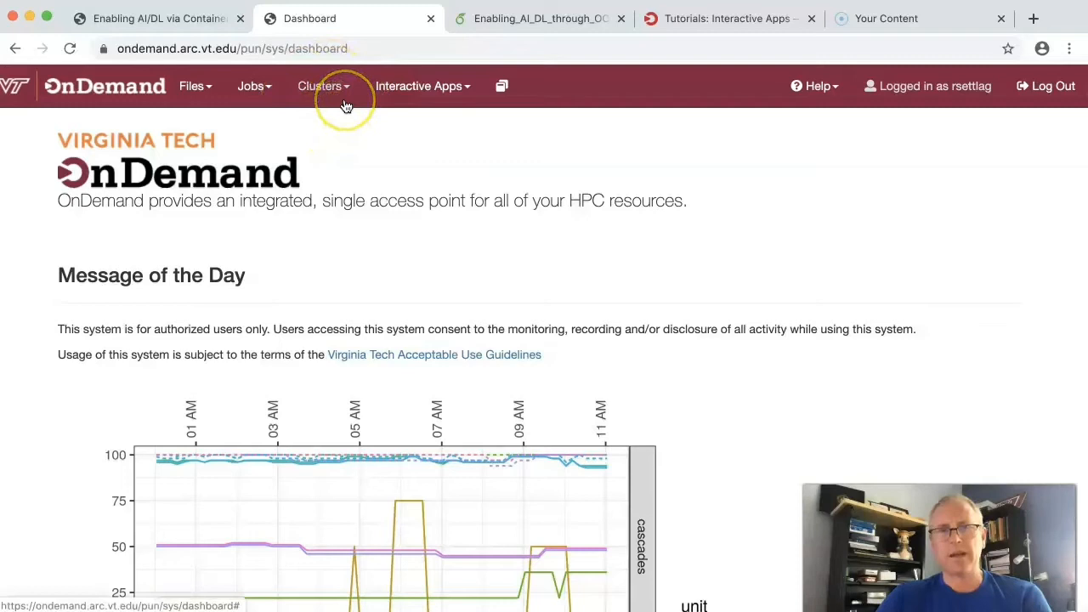
mouse_move(423, 110)
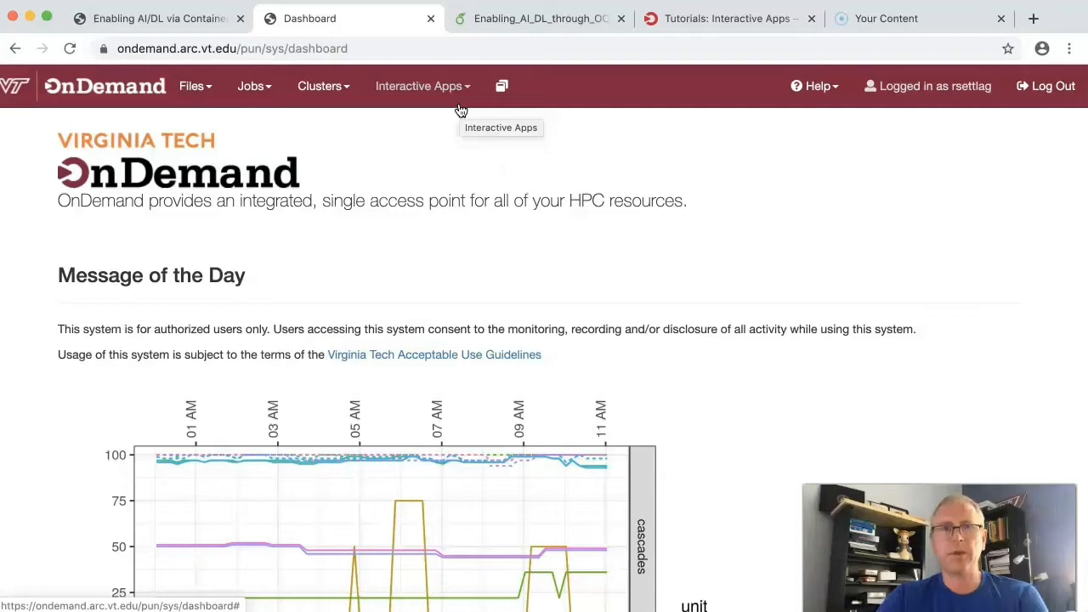
mouse_move(461, 111)
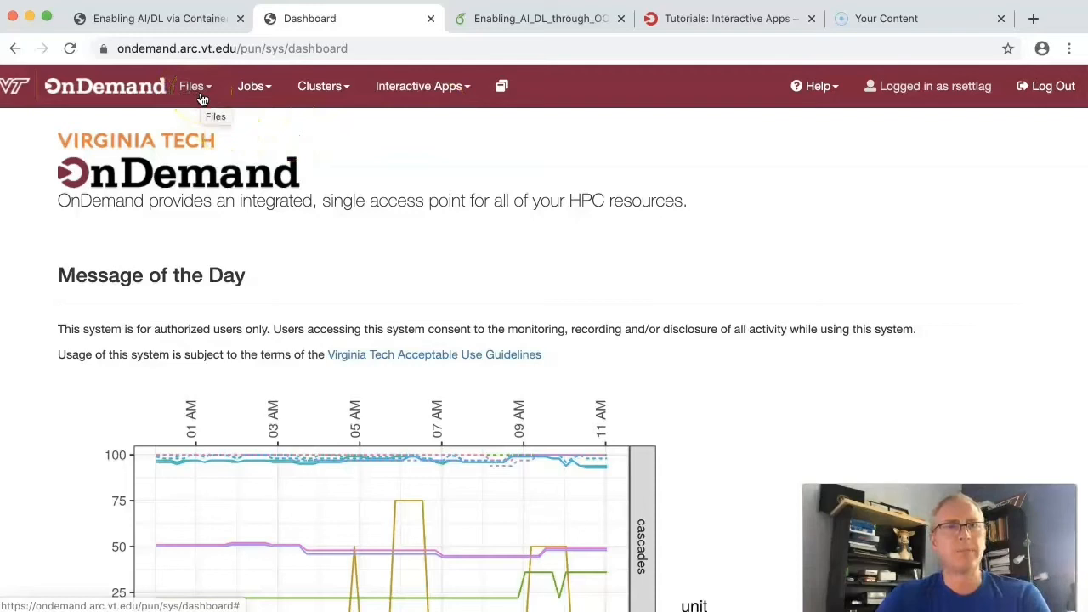
Show the Files menu listing the home, cluster work and groups directories.
click(195, 86)
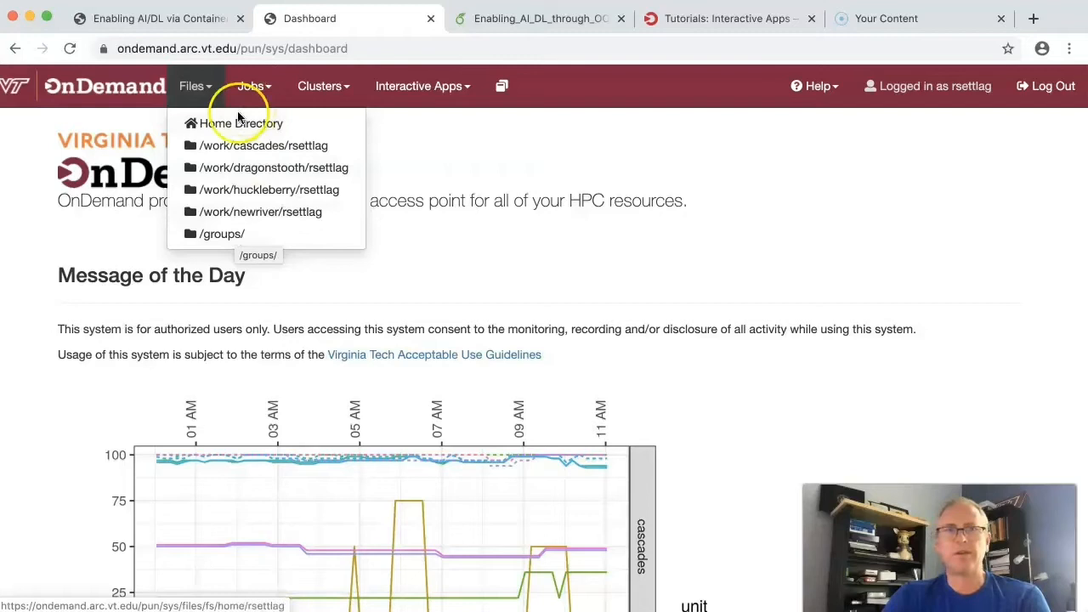
mouse_move(241, 212)
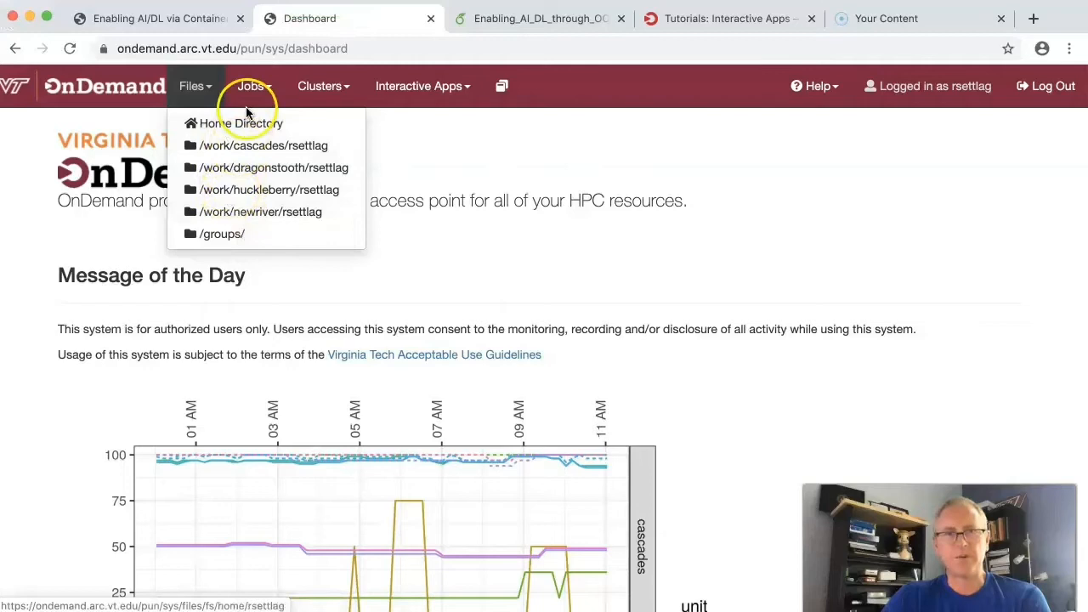
mouse_move(241, 123)
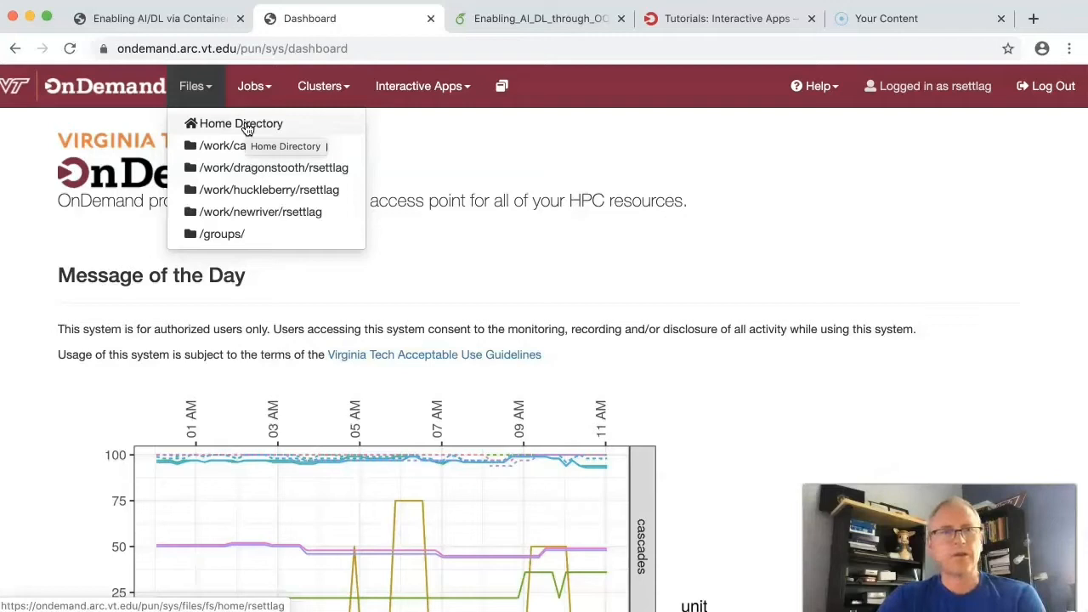
Browse the home directory in File Explorer and open bench_25.R in the editor.
click(240, 123)
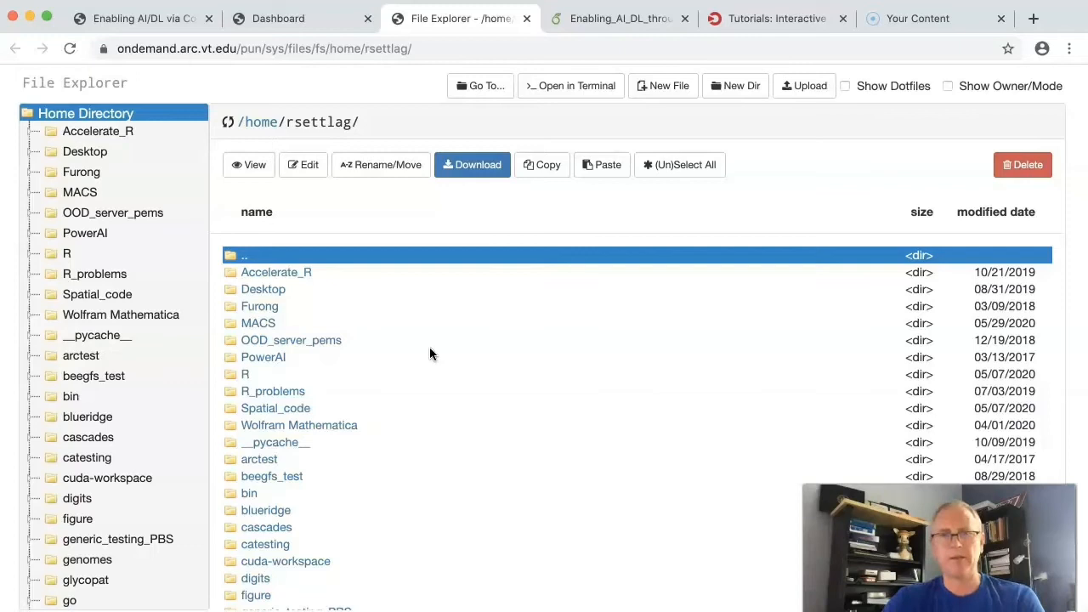
scroll(down, 3)
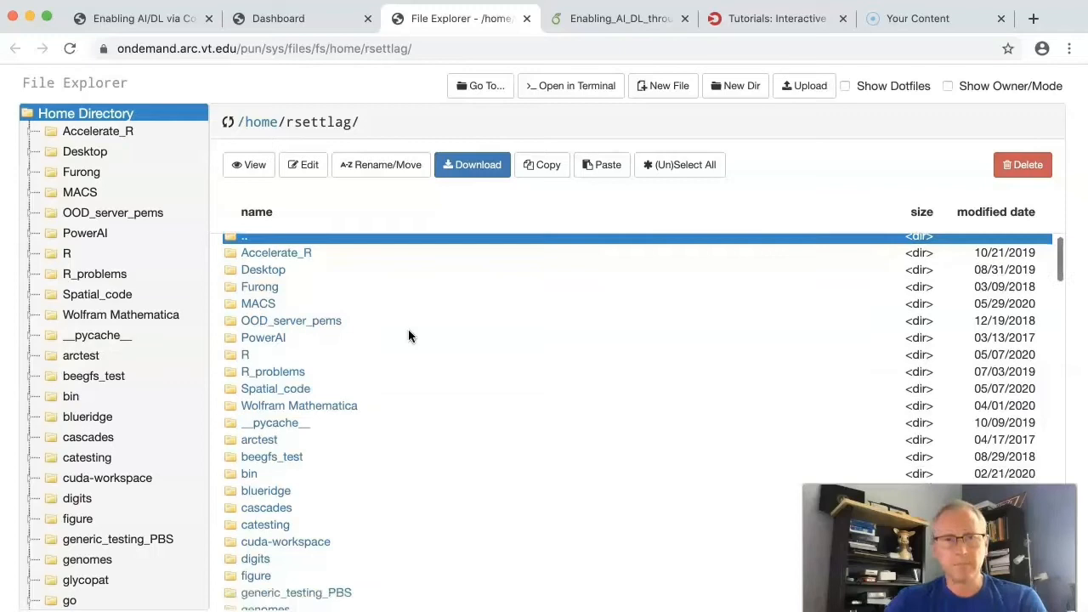
scroll(down, 3)
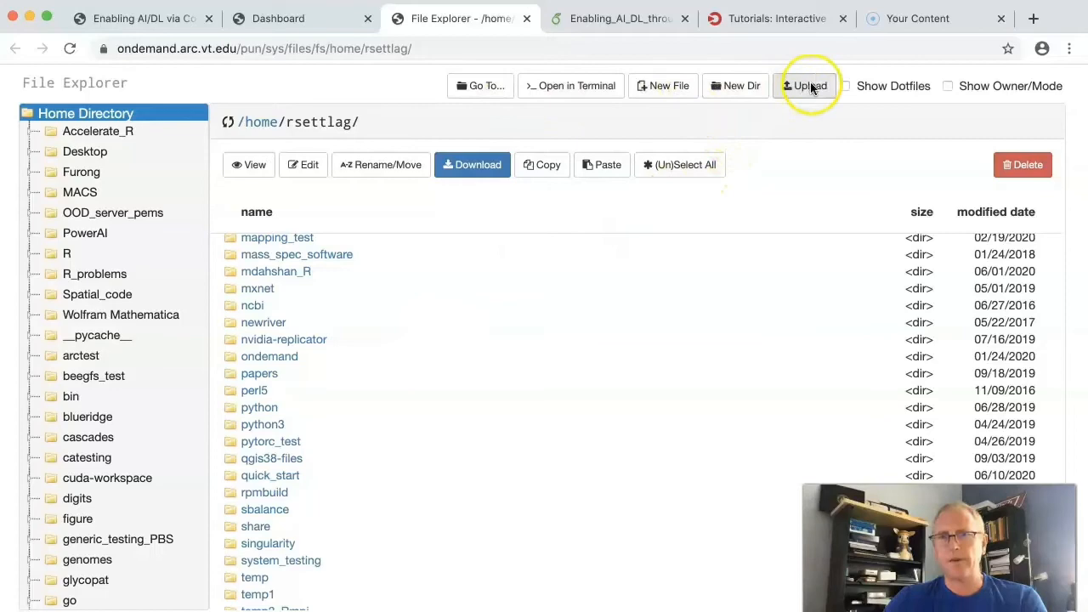
scroll(down, 3)
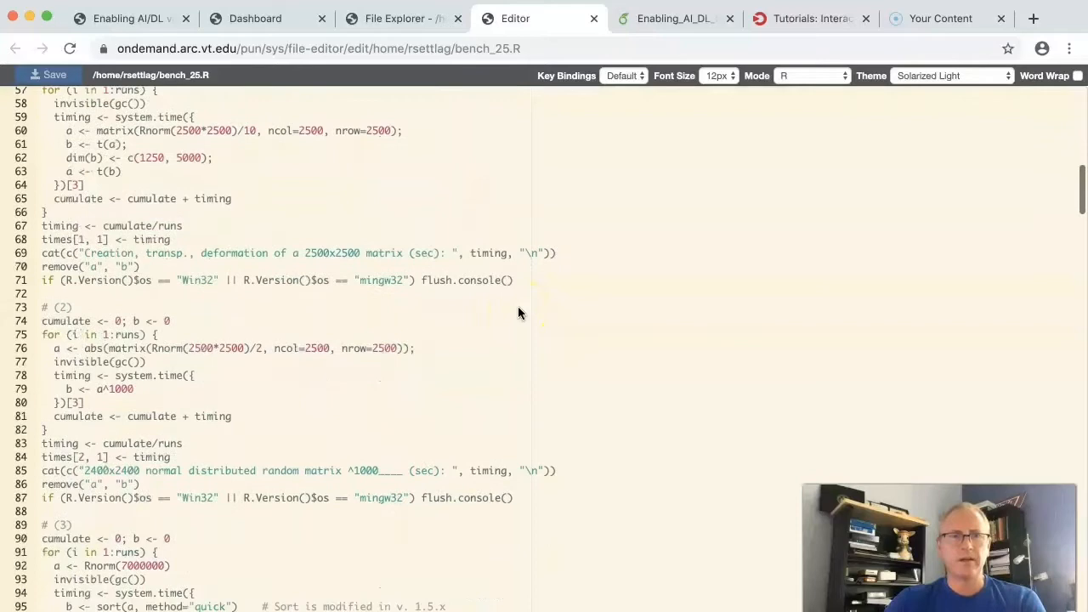
Close the Editor and File Explorer tabs, returning to the Dashboard.
scroll(down, 3)
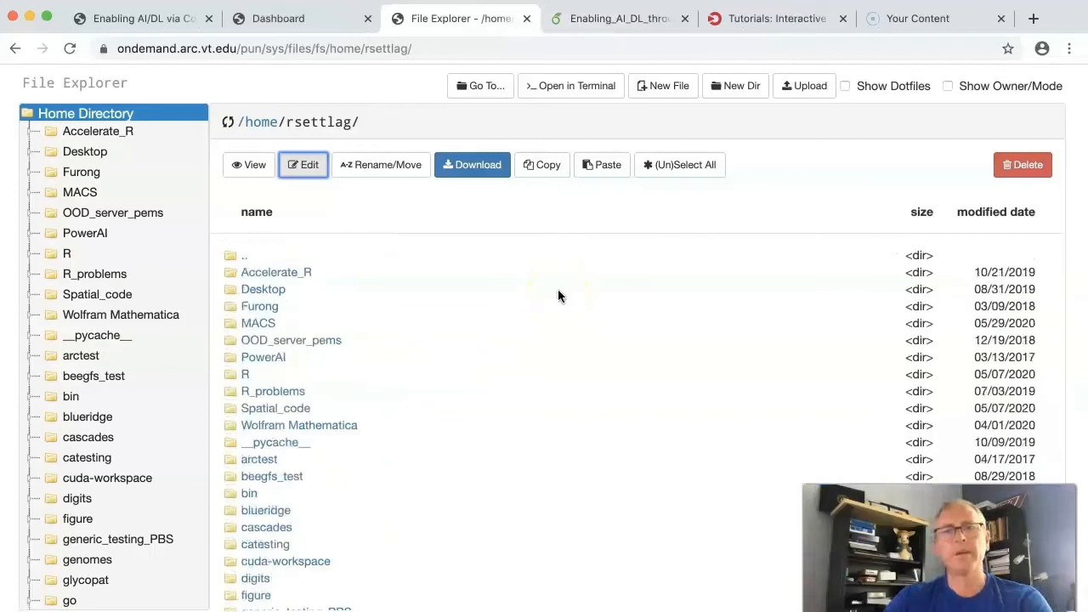
click(302, 18)
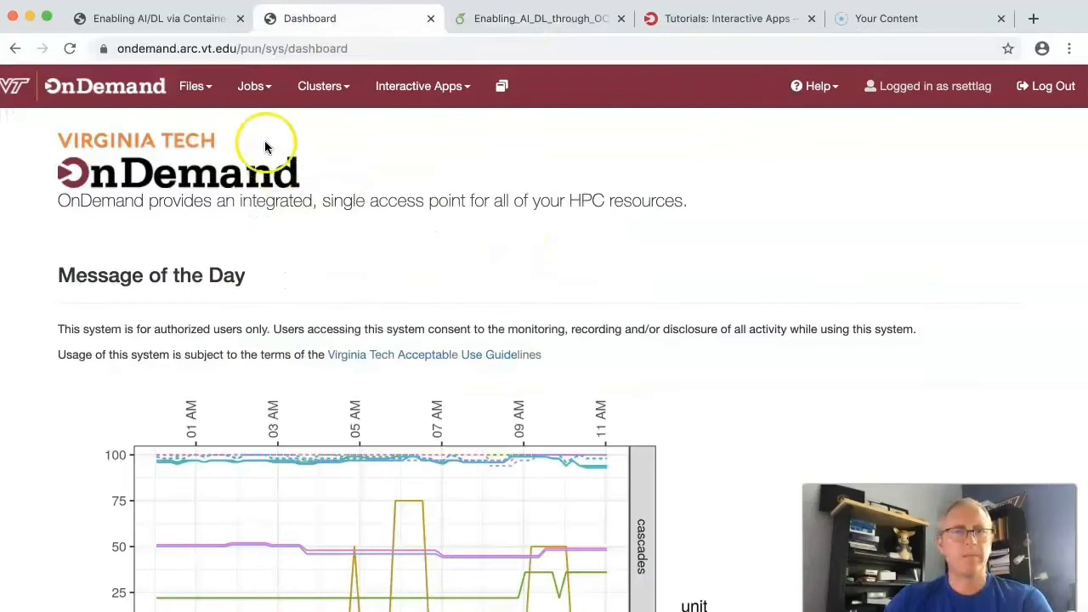
Go to Jobs > Active Jobs, showing an empty jobs table for the Cascades cluster.
click(254, 86)
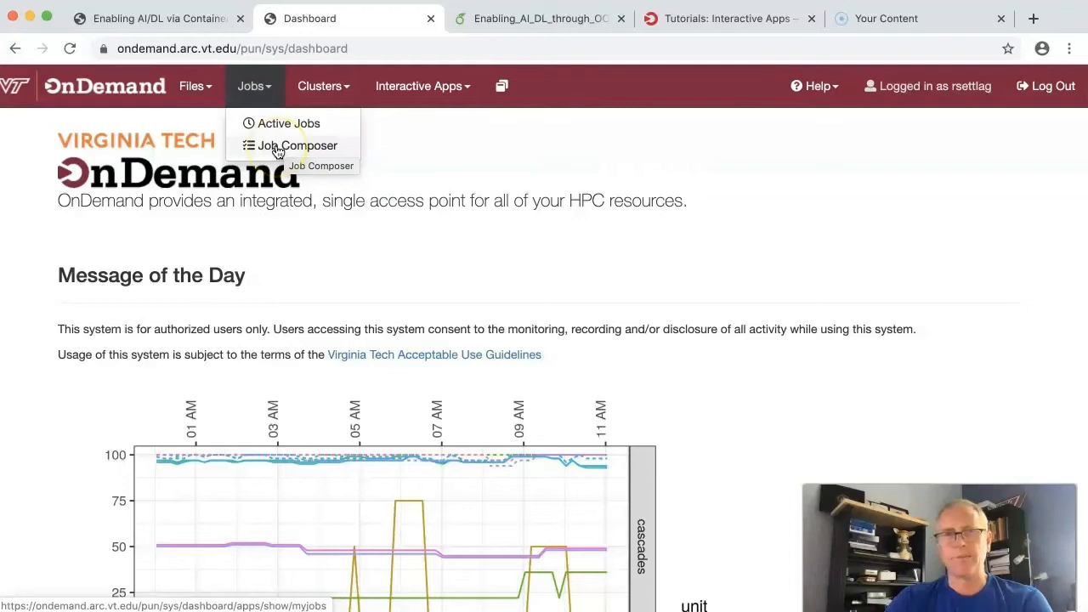
click(289, 124)
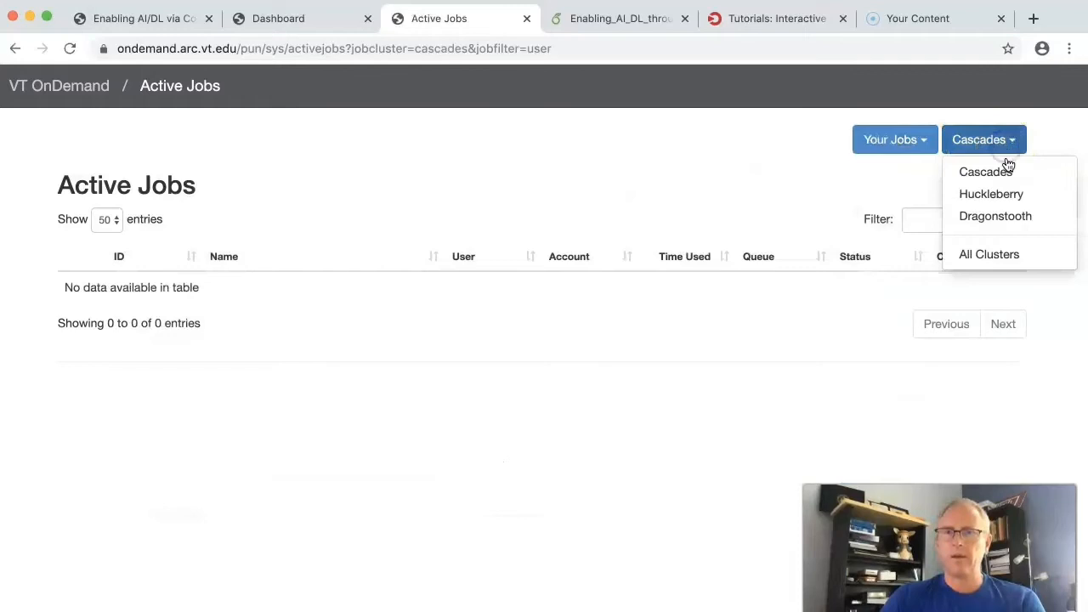
Show active jobs from All Clusters, revealing six queued qstat jobs on Dragonstooth.
click(989, 253)
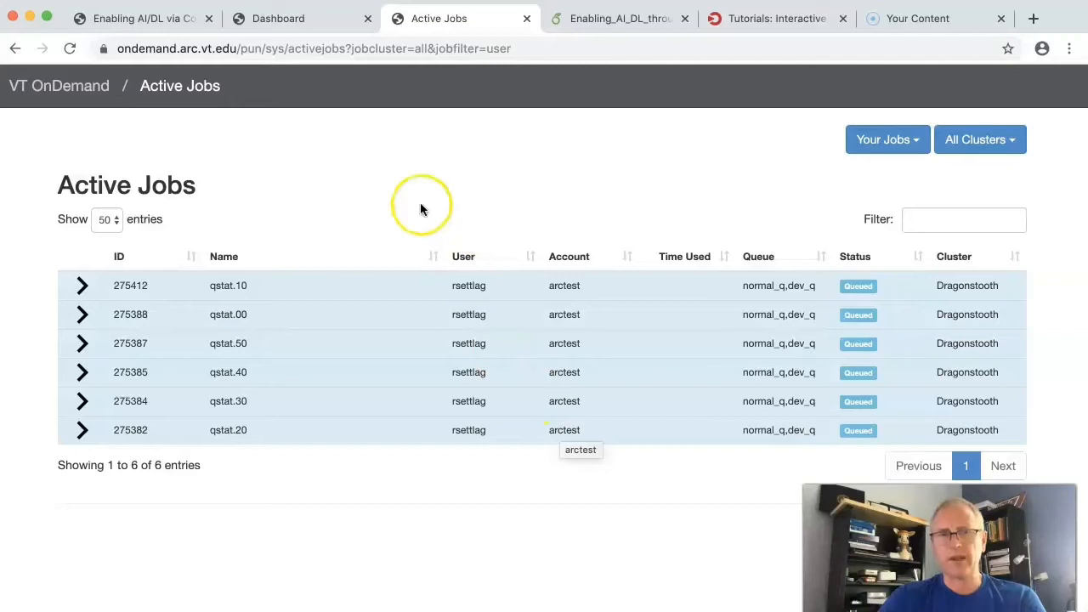
click(278, 18)
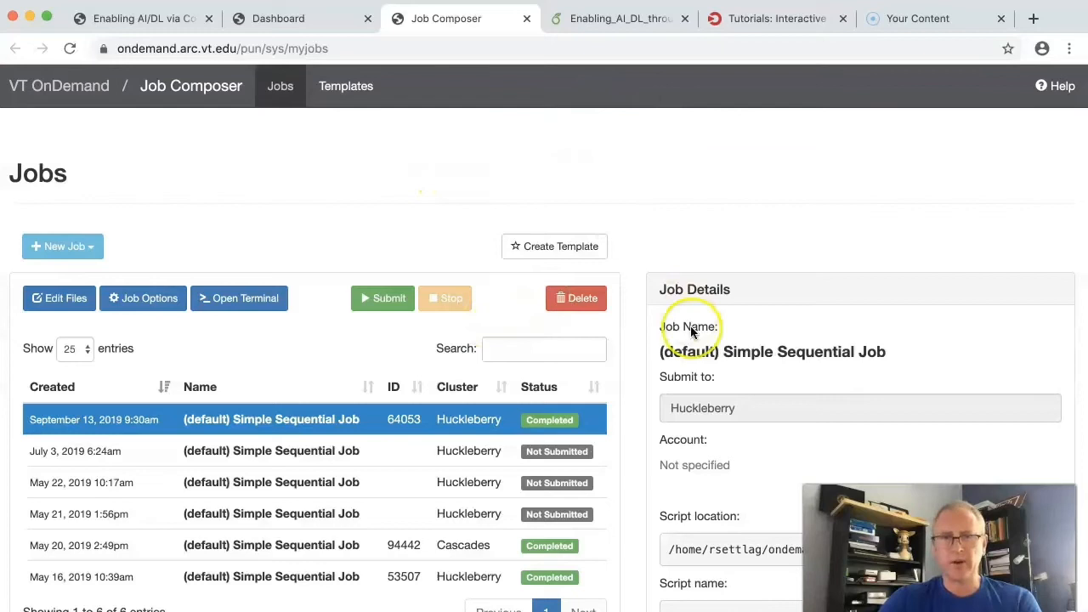
scroll(down, 3)
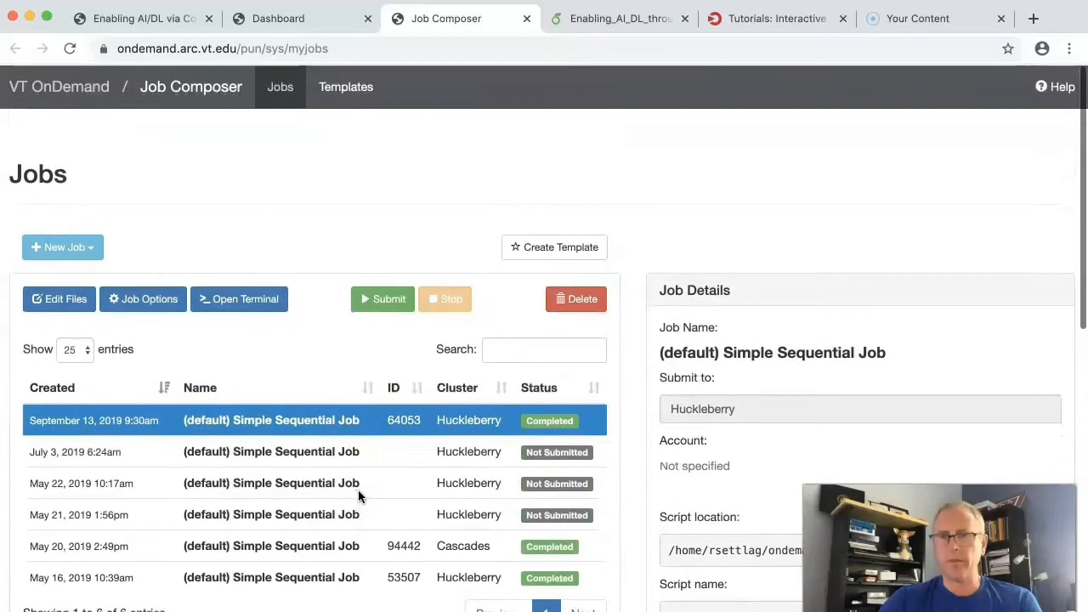
click(62, 247)
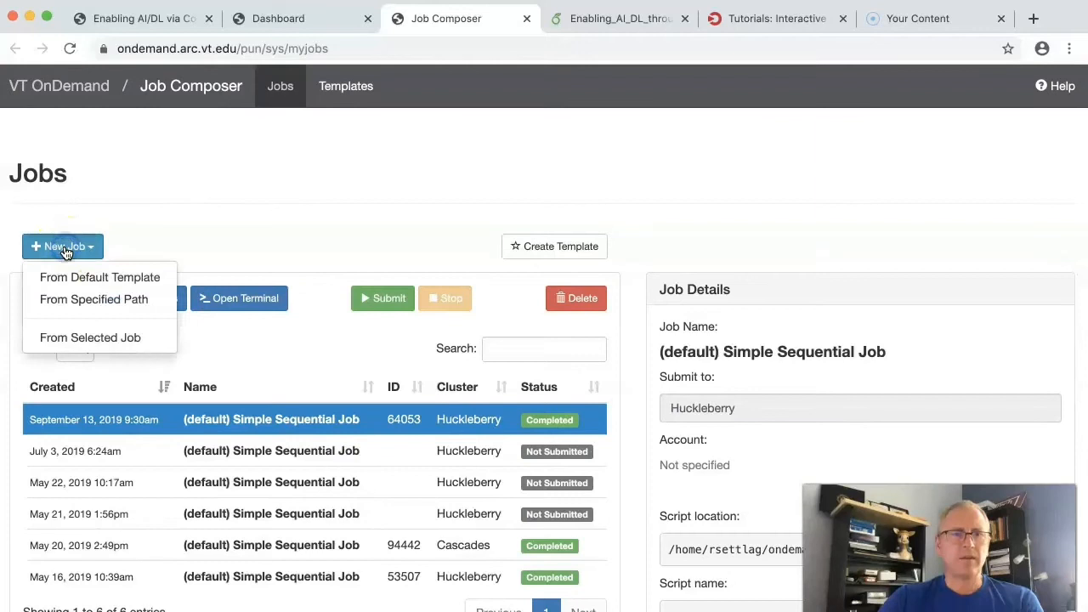
click(249, 179)
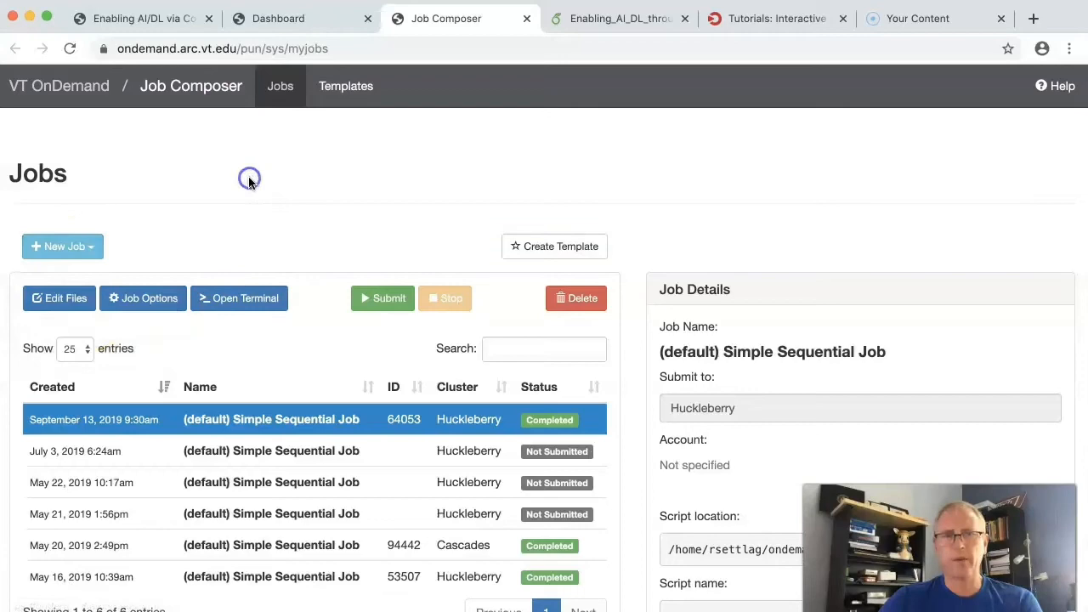
click(271, 450)
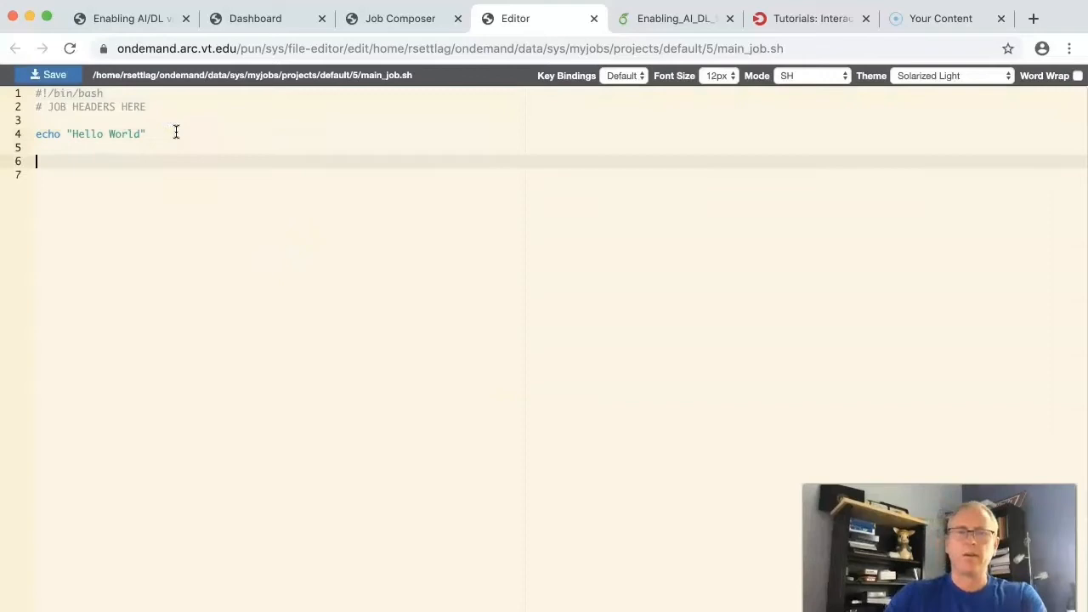
Add a 'module avail' line beneath the Hello World echo in main_job.sh.
text(module avail)
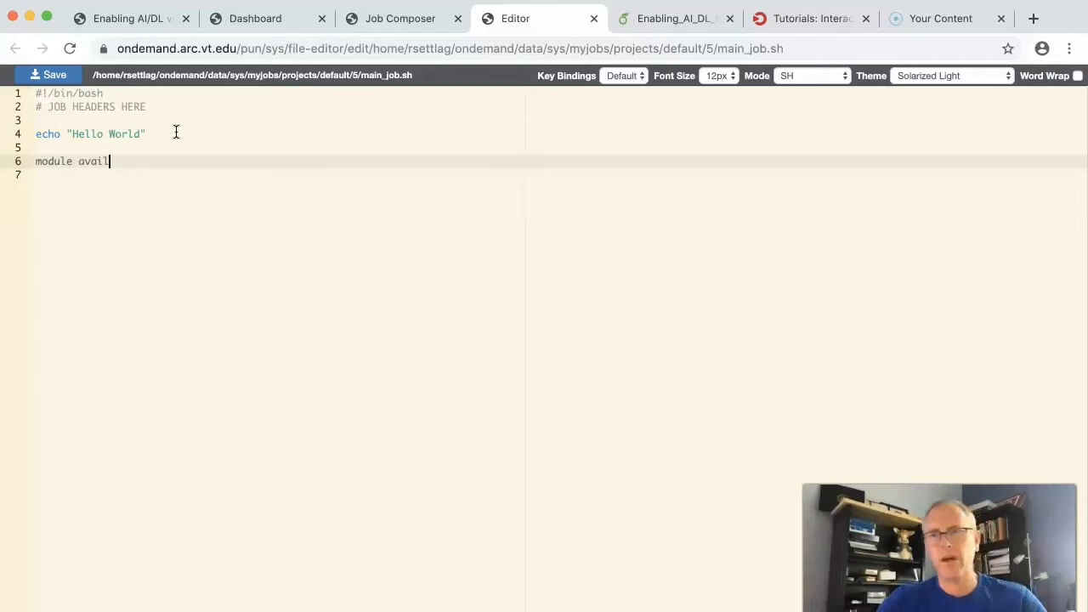
click(445, 18)
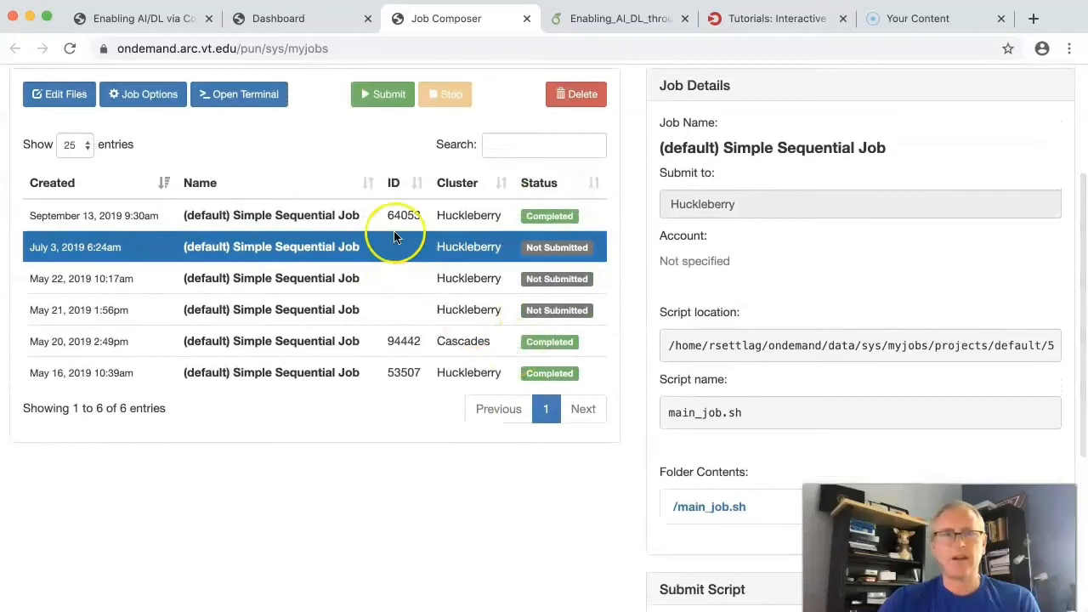
Submit the July 3 Simple Sequential Job, which is accepted as job 64177 on Huckleberry.
click(382, 94)
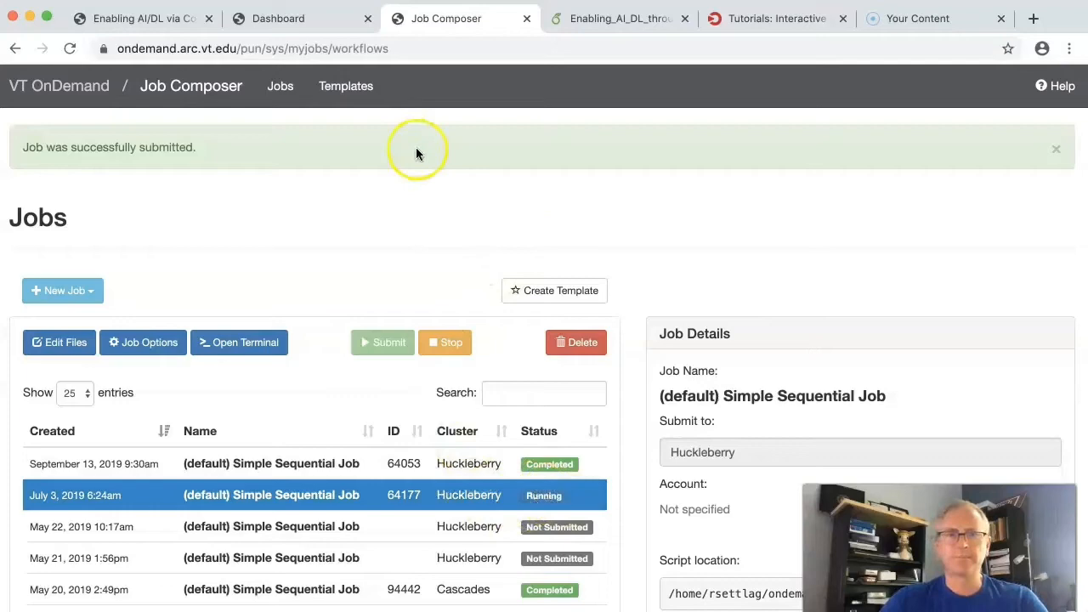
click(301, 18)
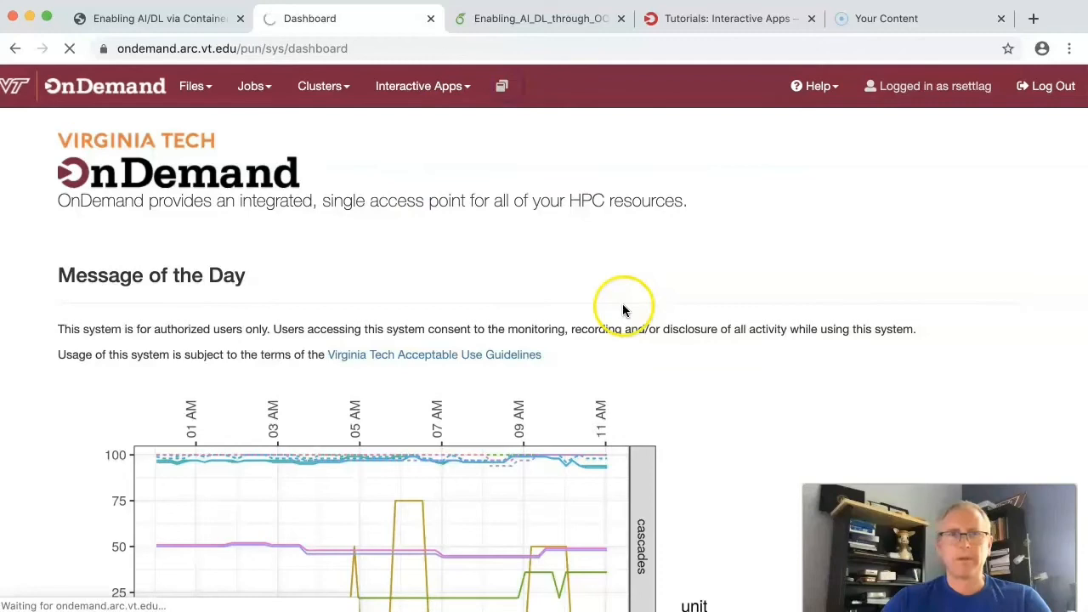
Go to My Interactive Sessions, which reports no active sessions, and browse the apps list.
click(422, 86)
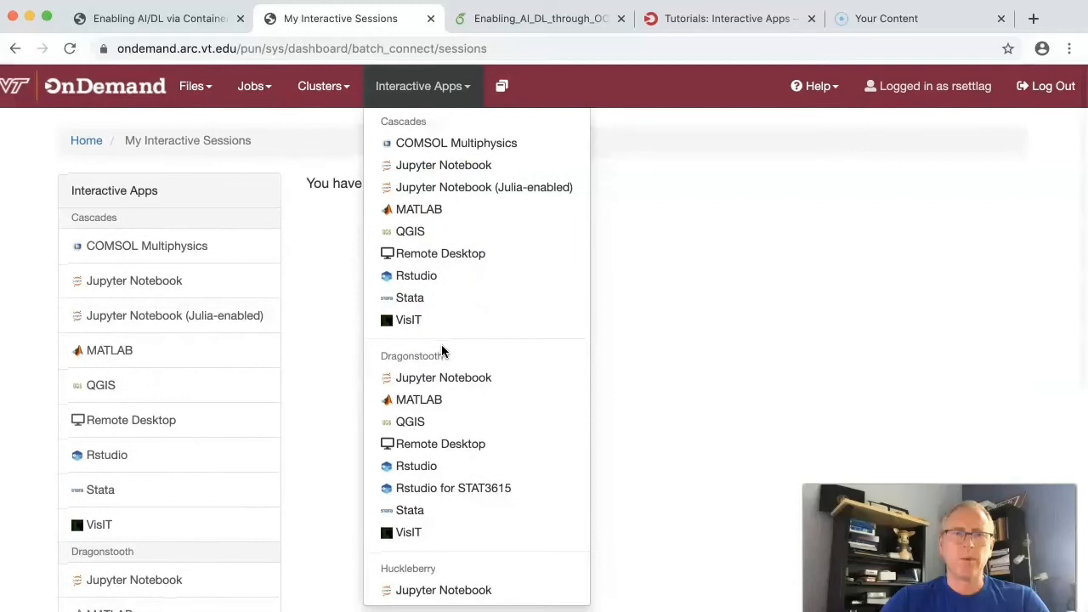
scroll(down, 3)
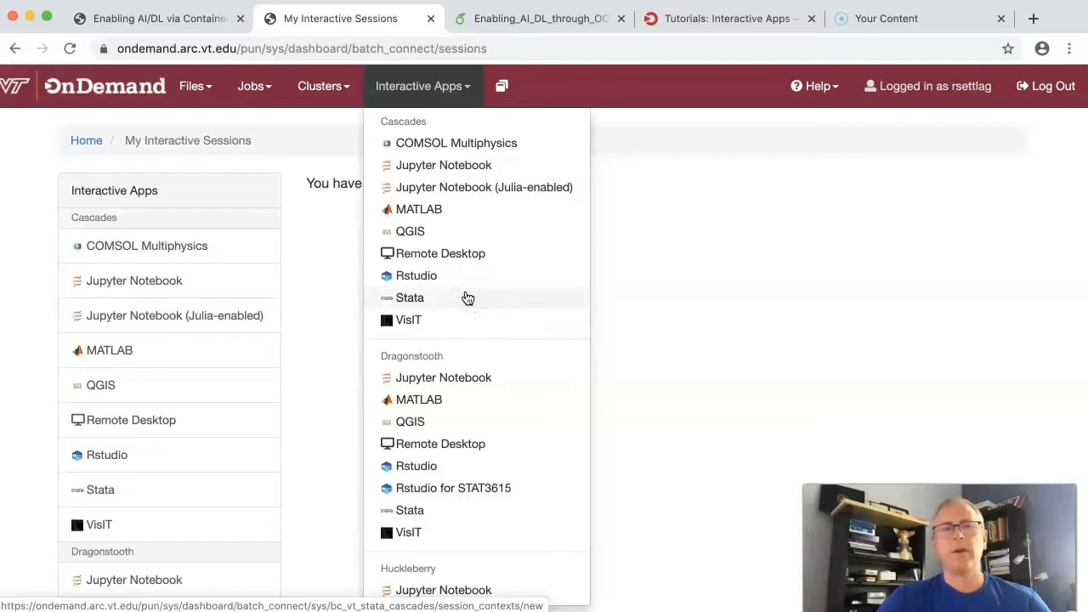
click(410, 298)
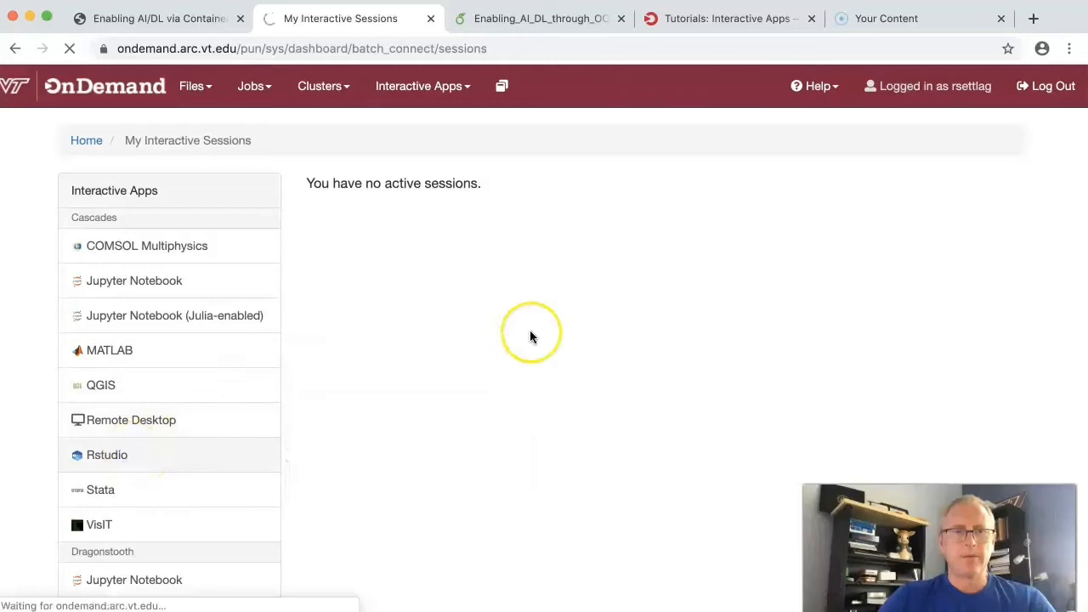
Launch an Rstudio Server container session on v100_normal_q for one hour with one node and one core.
click(107, 455)
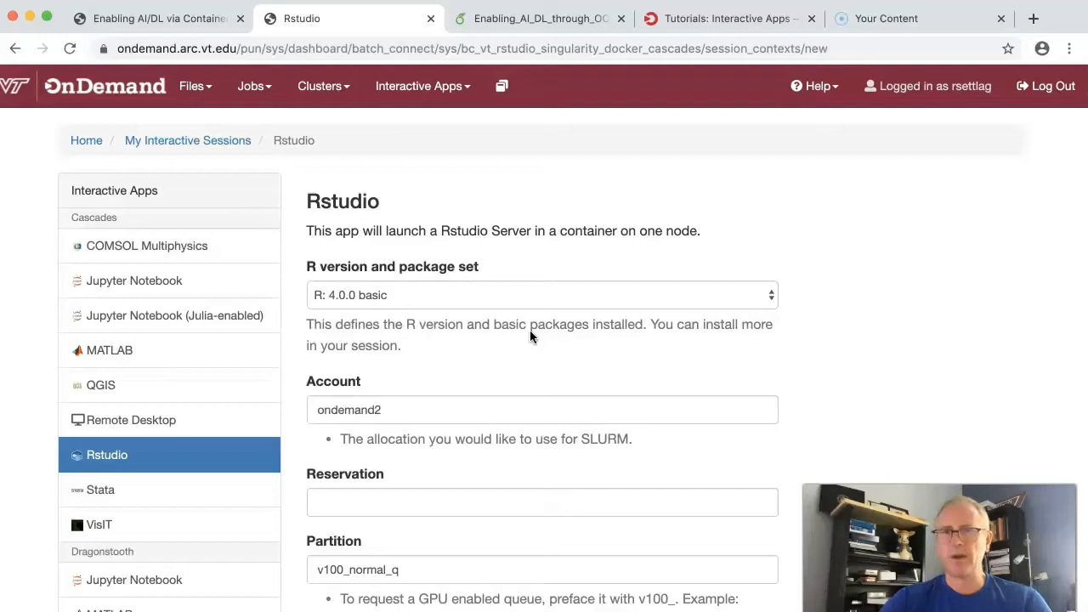
scroll(down, 3)
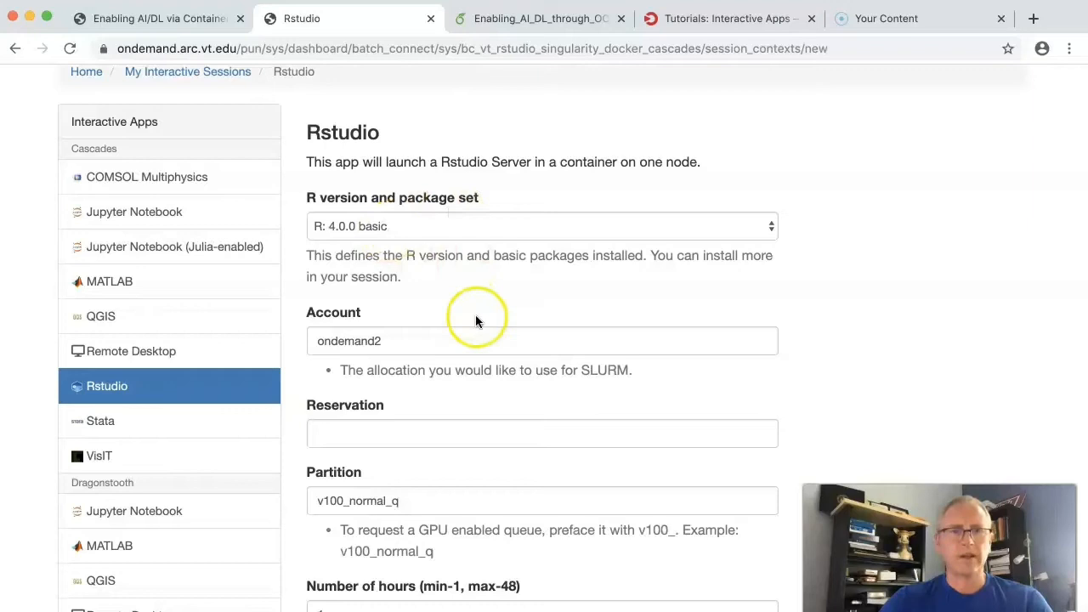
drag(442, 161, 616, 161)
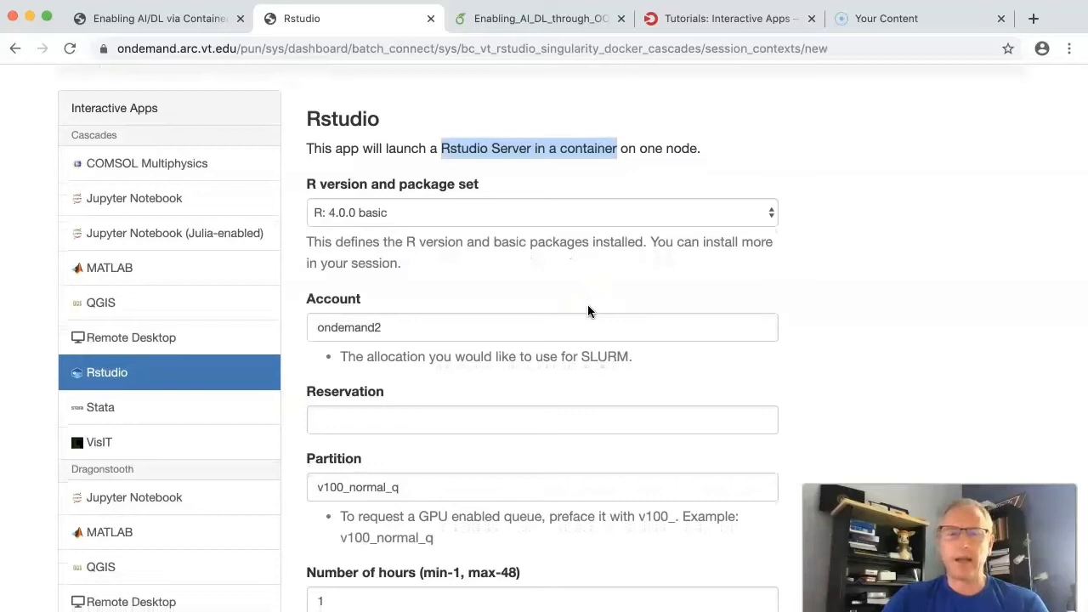
scroll(down, 3)
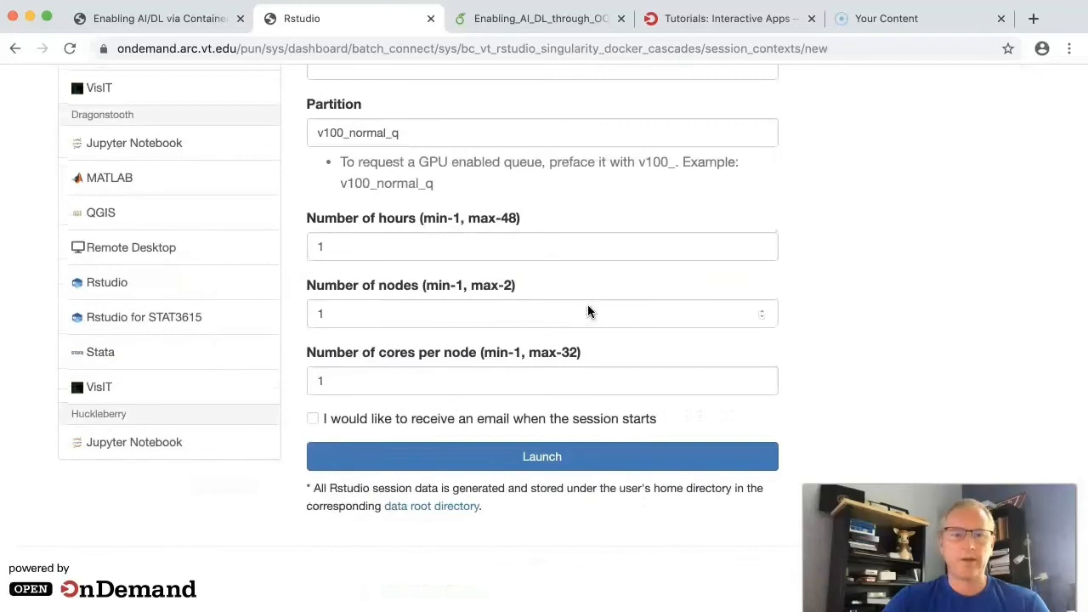
scroll(down, 3)
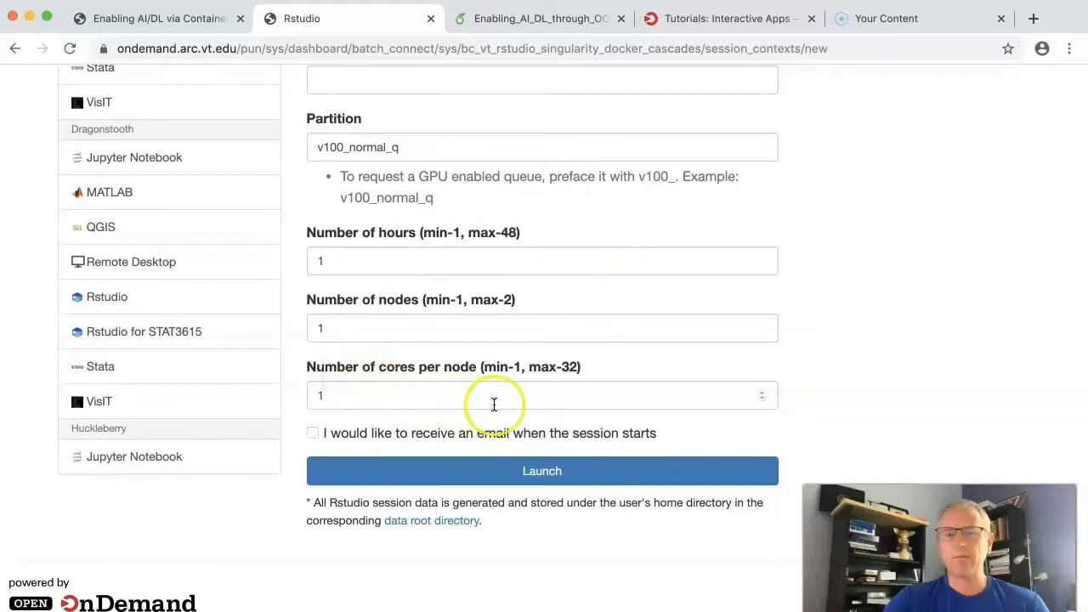
mouse_move(620, 351)
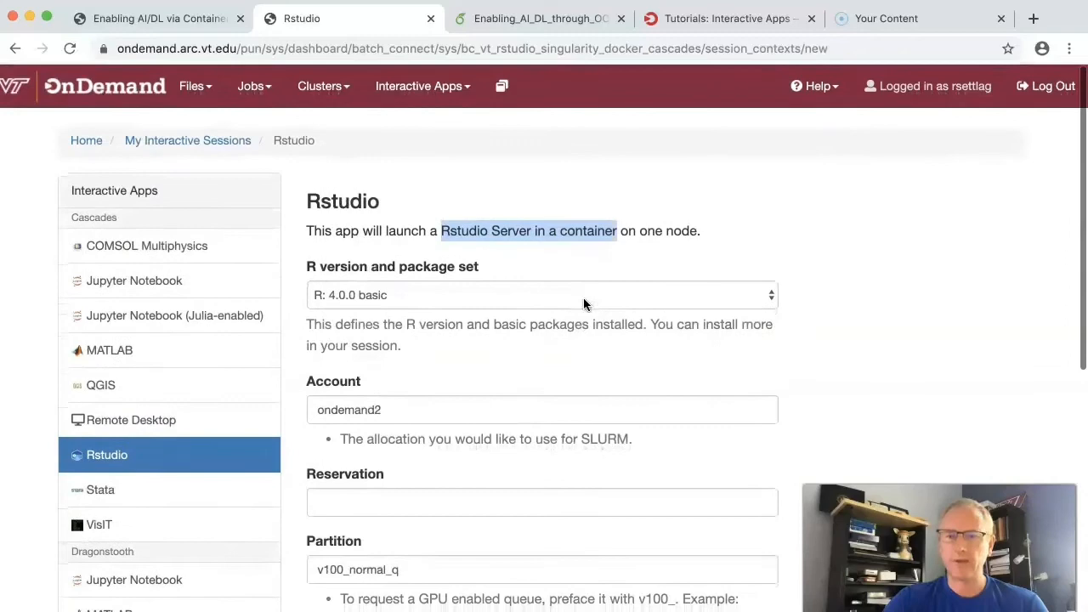
scroll(down, 3)
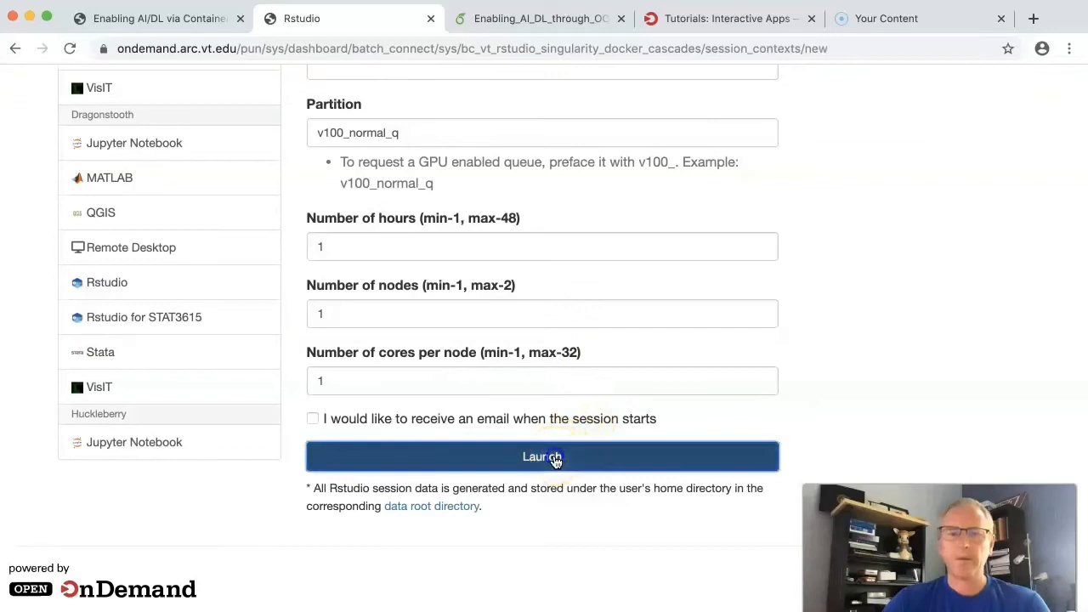
click(542, 456)
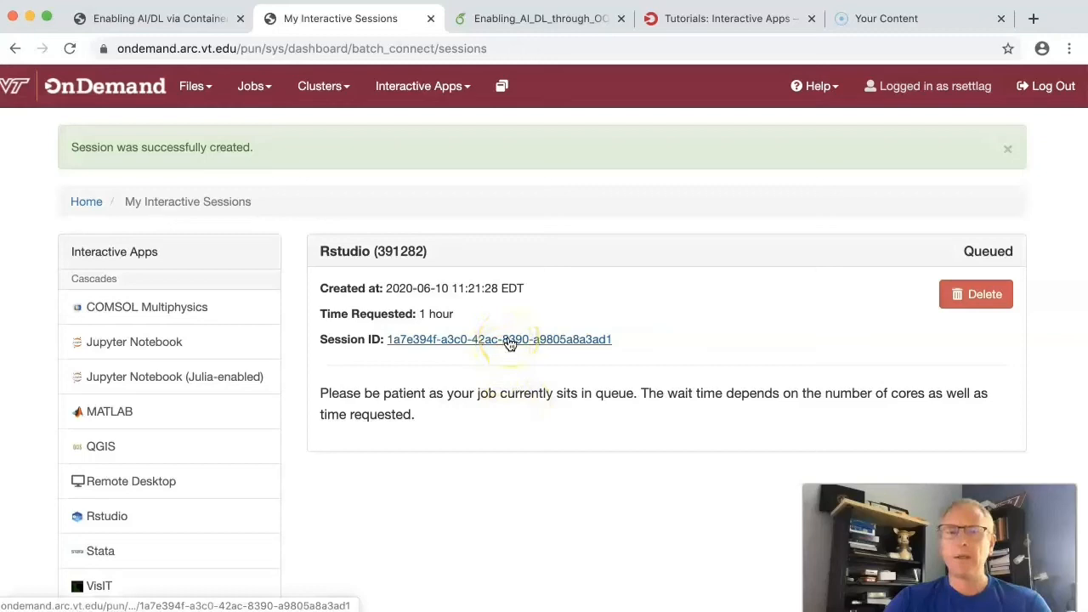
Open the queued RStudio session's output folder, then the Active Jobs list.
click(252, 86)
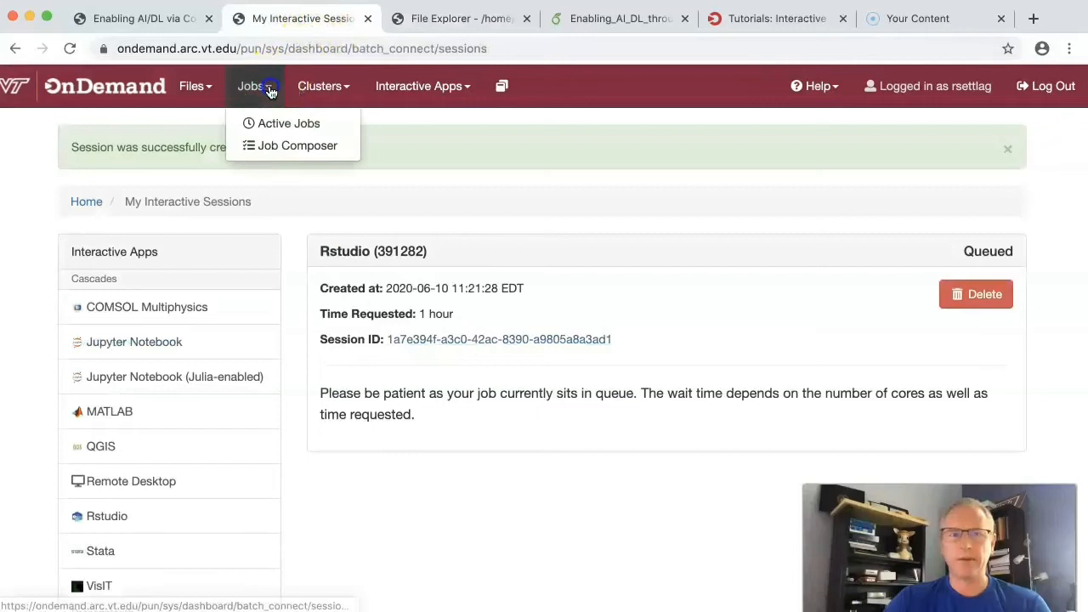
click(289, 124)
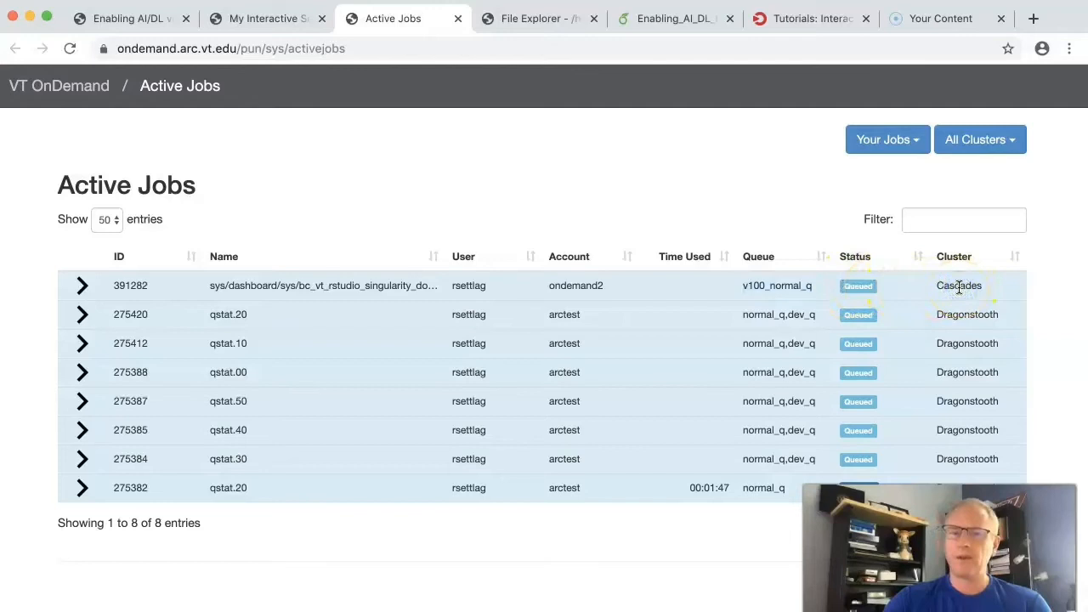
Close the Active Jobs page after seeing the RStudio job queued on Cascades.
click(266, 18)
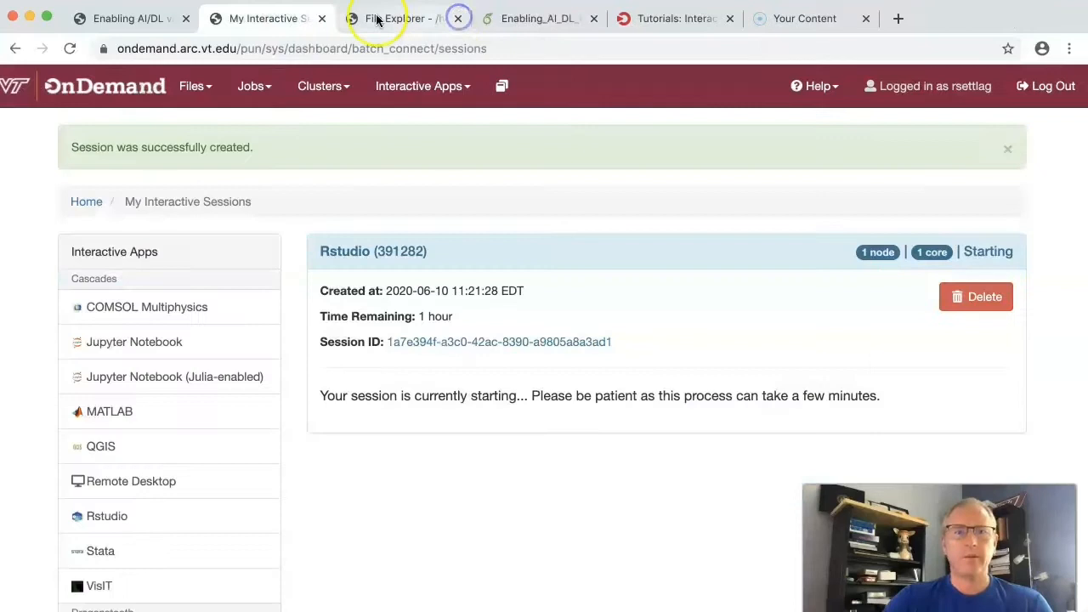
mouse_move(590, 254)
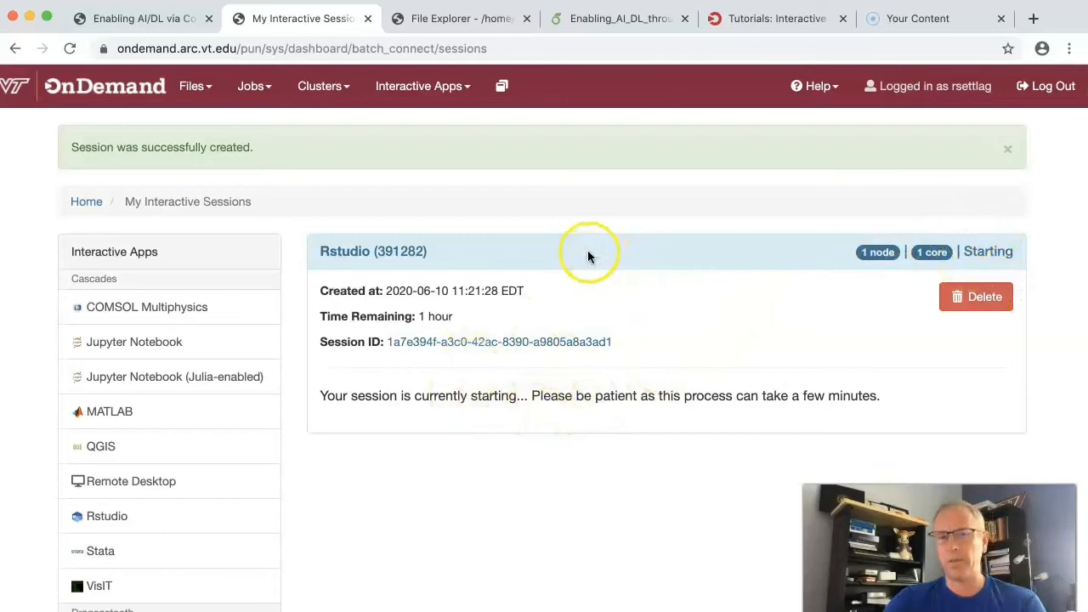
mouse_move(575, 183)
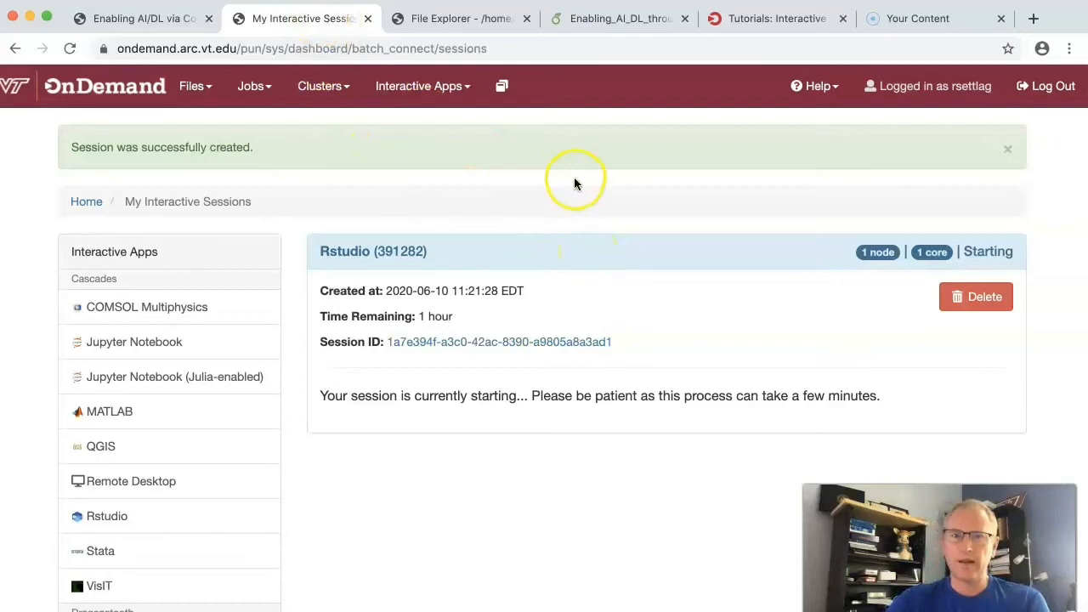
mouse_move(764, 282)
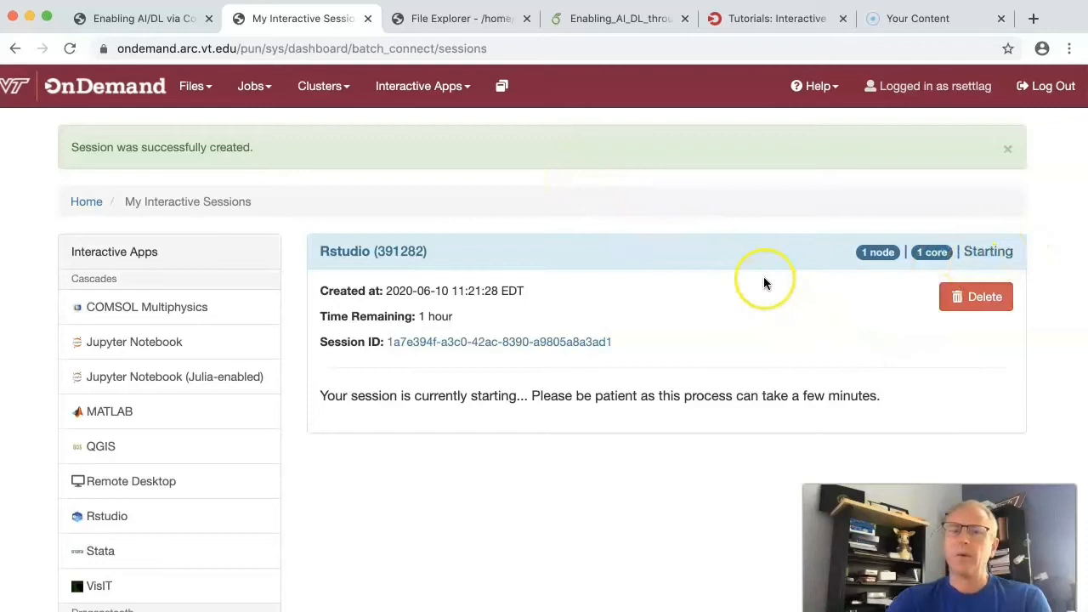
mouse_move(655, 230)
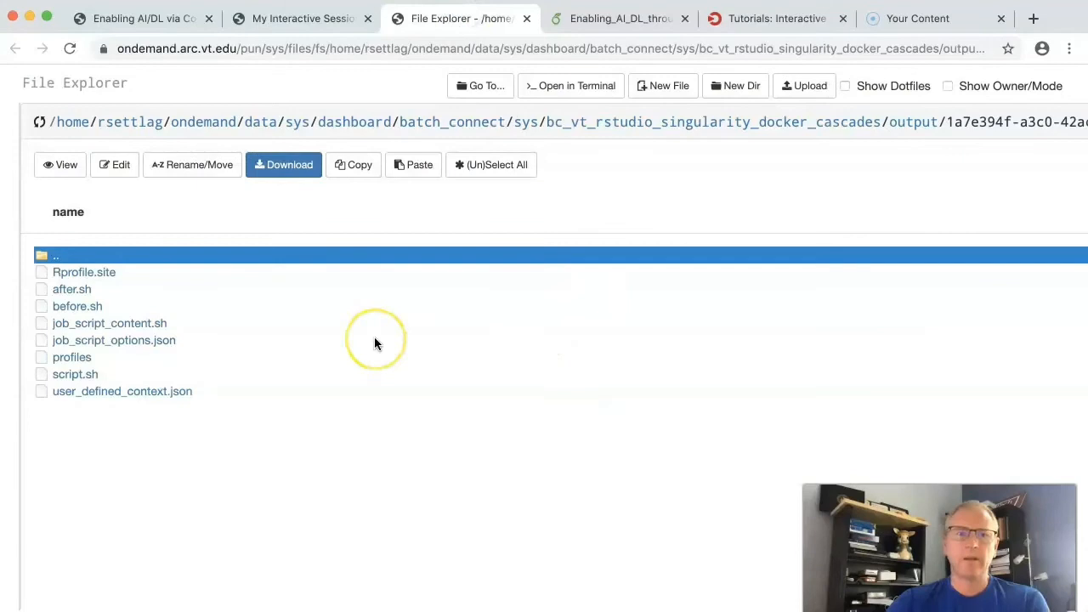
mouse_move(285, 272)
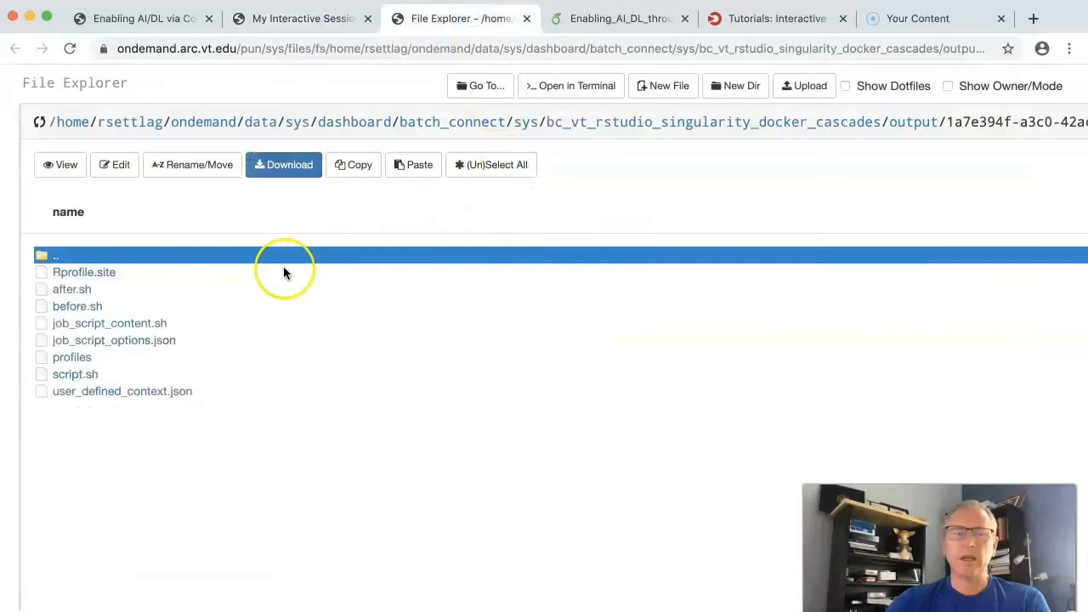
View the session's generated job script from its output folder.
click(75, 374)
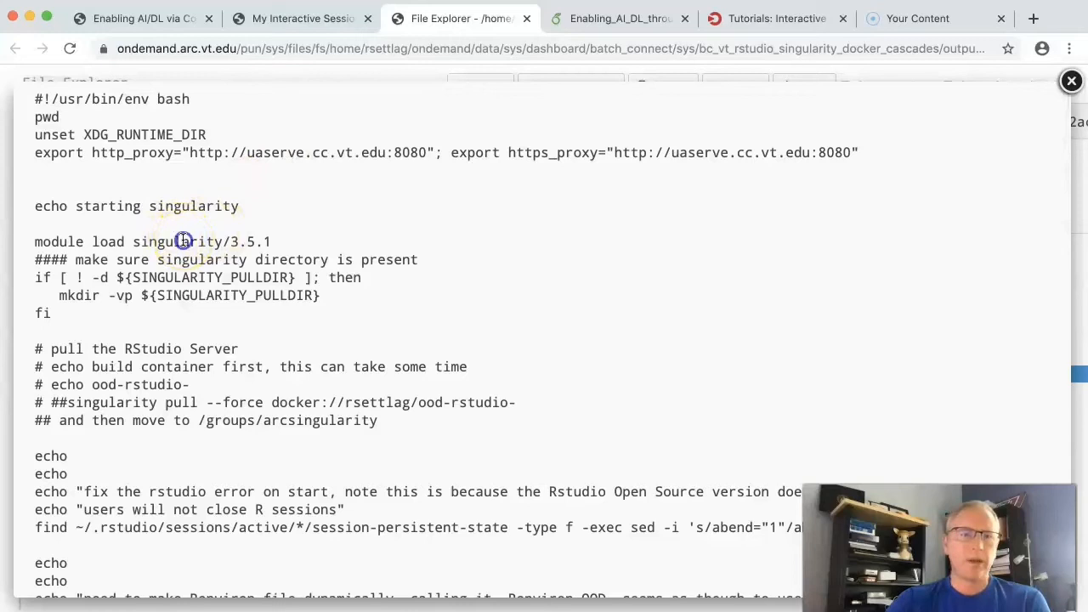
Highlight the singularity module load and the singularity exec command that starts RStudio Server.
double_click(178, 242)
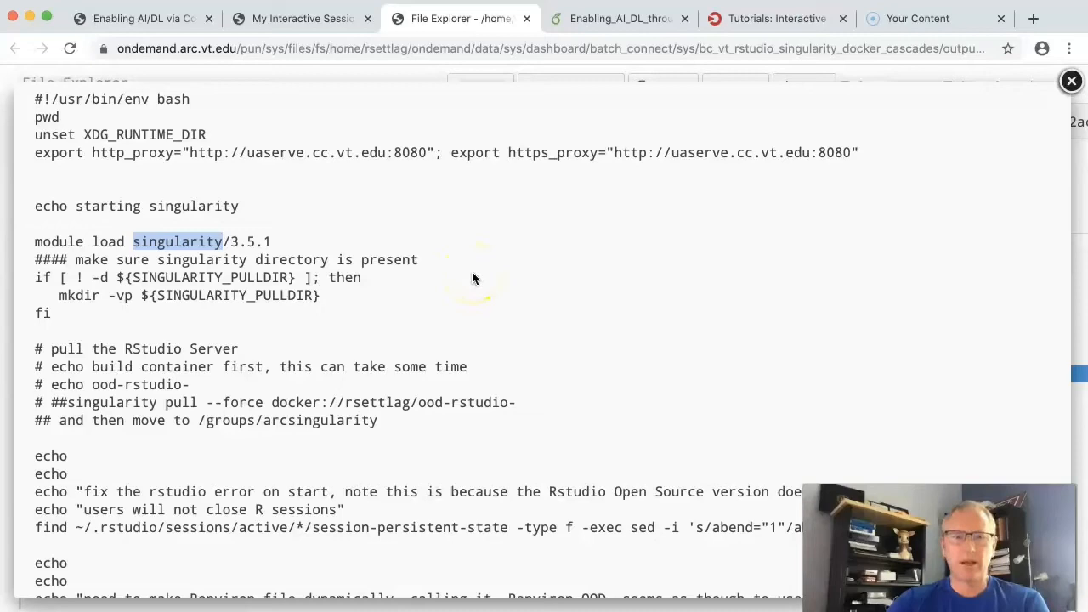
scroll(down, 3)
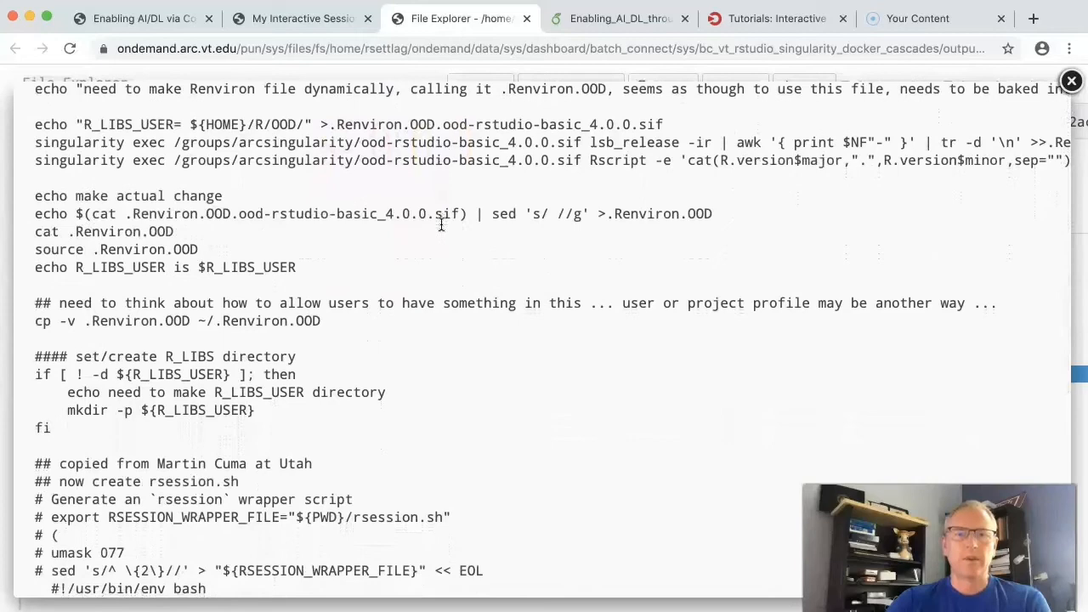
scroll(down, 3)
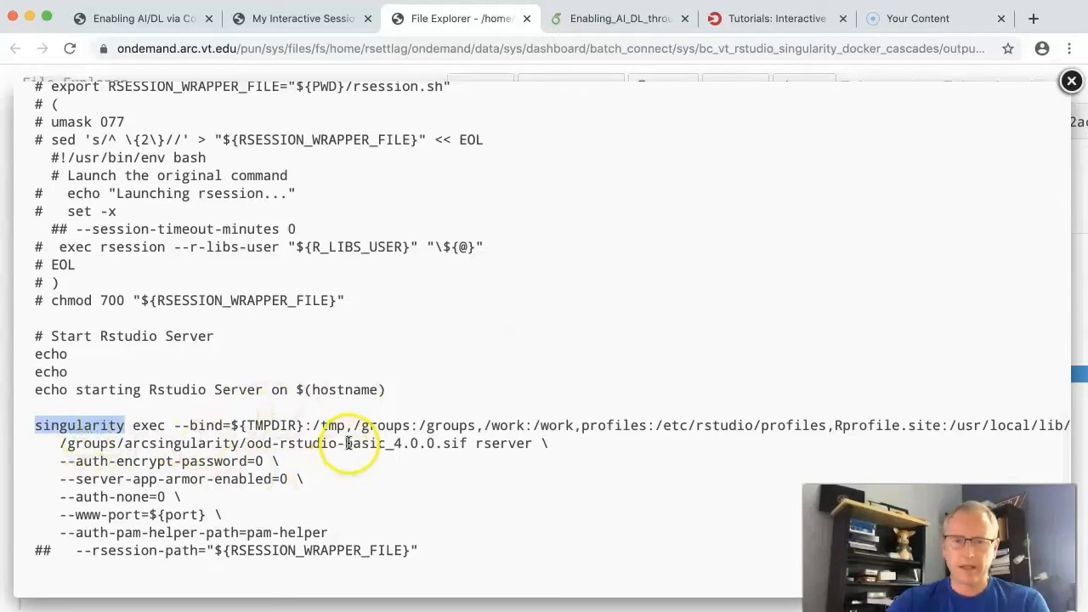
double_click(503, 443)
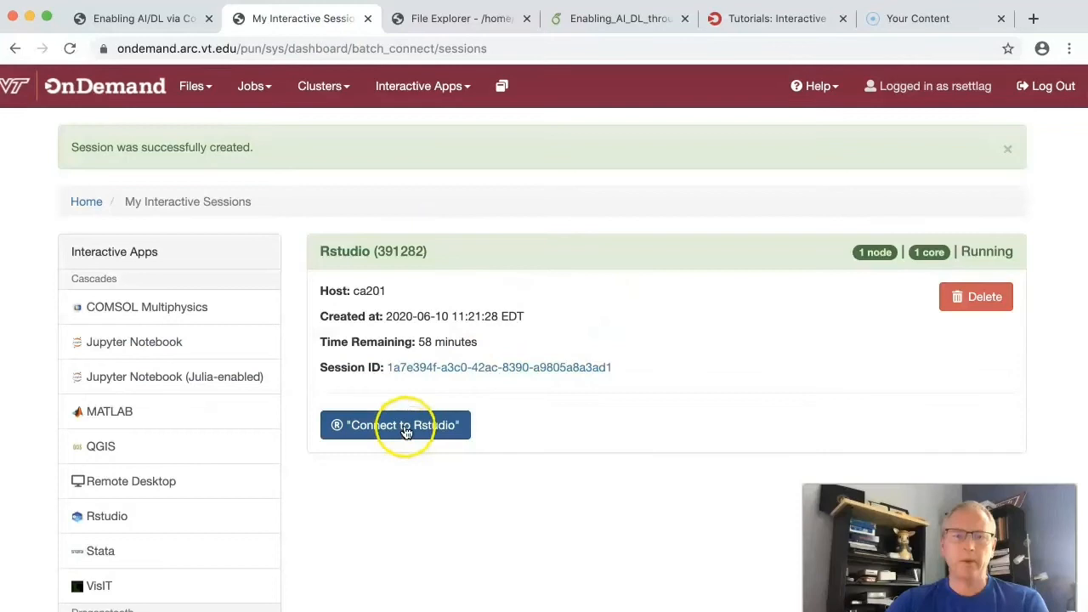
Connect to the running RStudio session, opening RStudio with R 4.0.0 in a new tab.
click(394, 425)
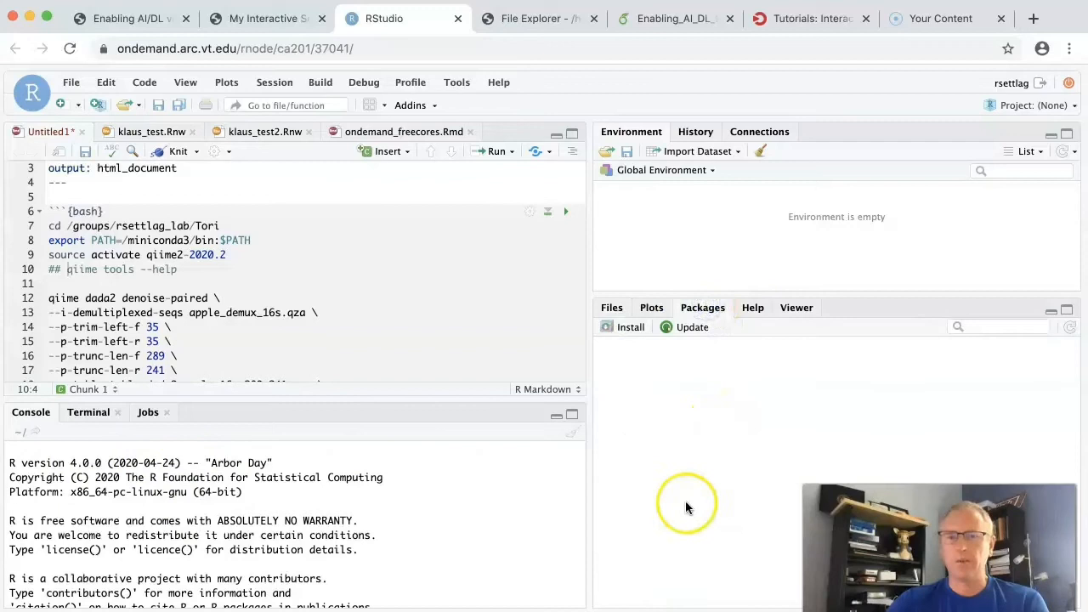
click(702, 307)
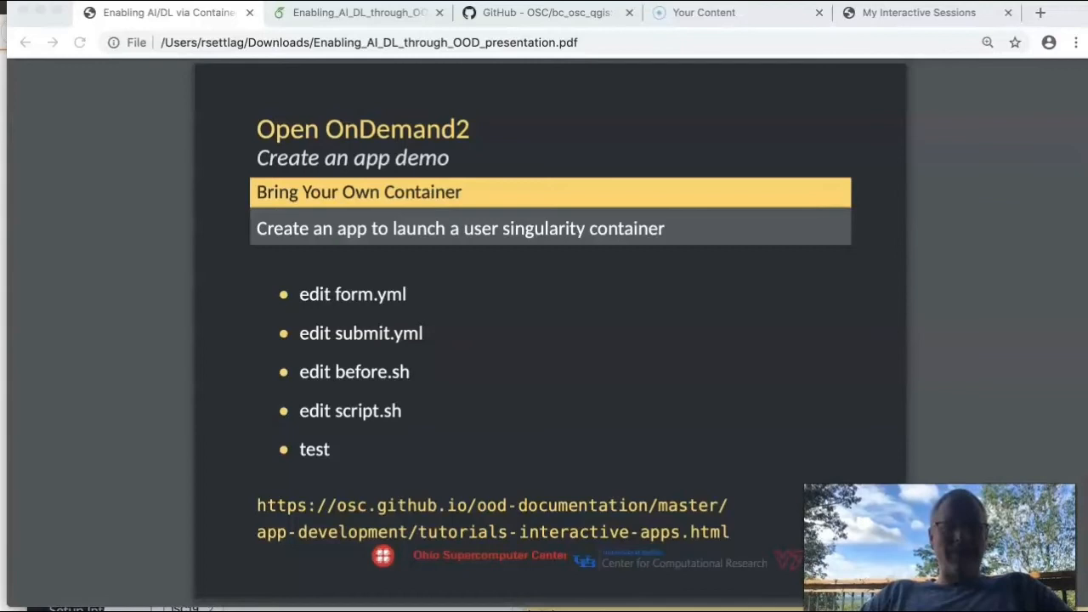
mouse_move(527, 495)
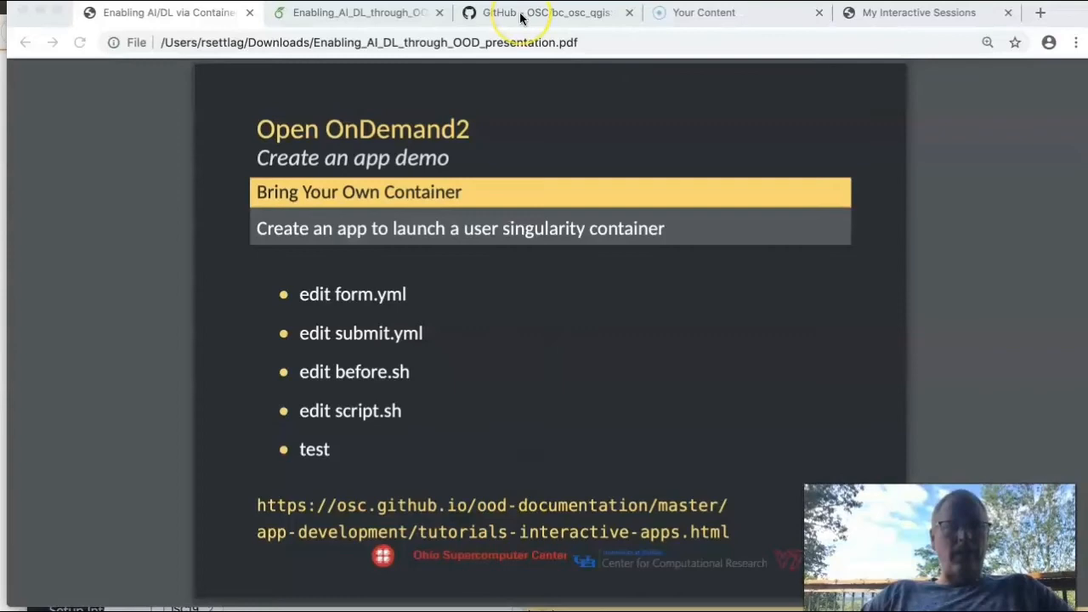
Switch from the BYOC slide to the browser tab holding the QGIS repository.
click(548, 12)
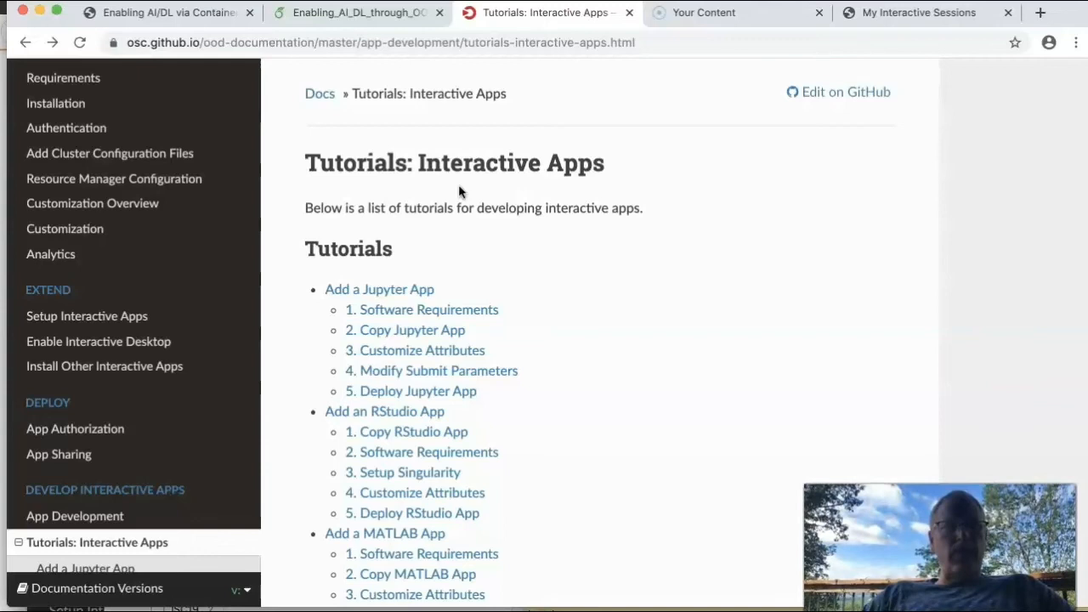
mouse_move(584, 459)
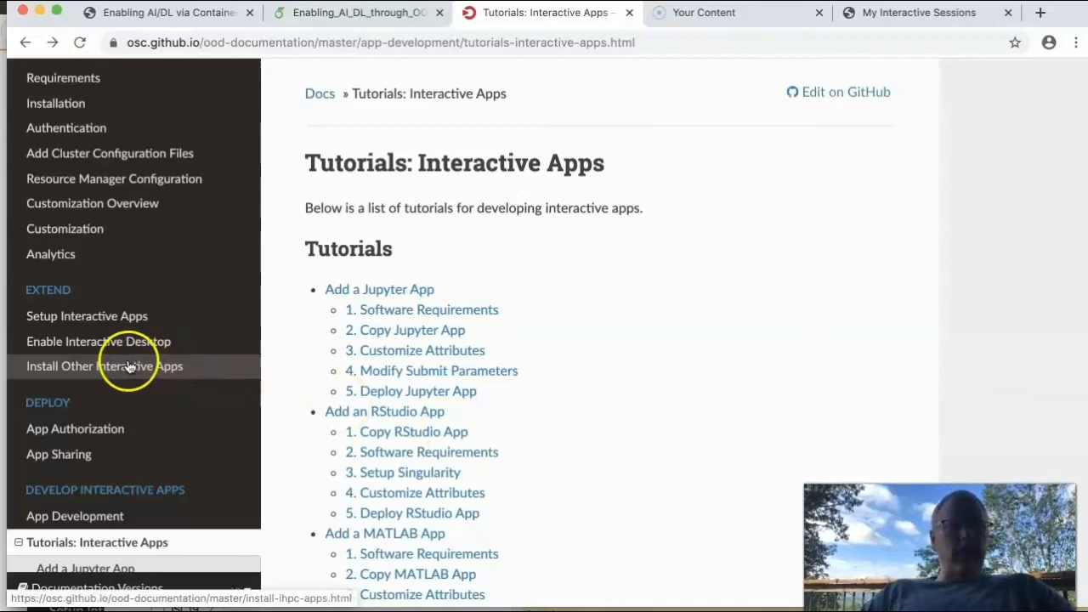
Go to Install Other Interactive Apps and follow the bc_osc_qgis GitHub link in Table 7.
click(104, 365)
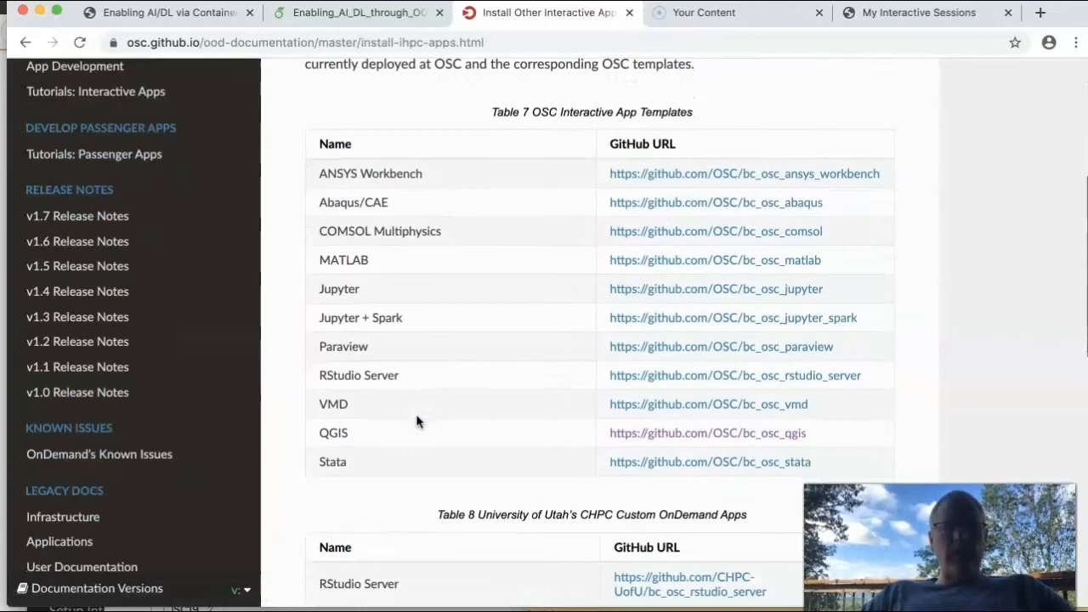
click(708, 433)
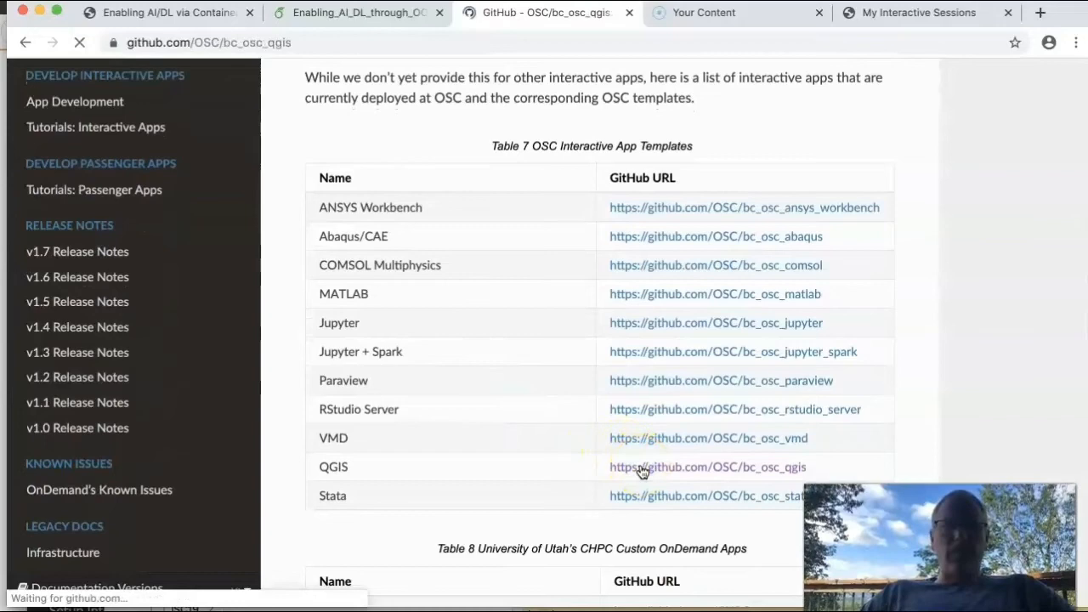
Load the OSC bc_osc_qgis repository page and review its file list and README.
click(707, 467)
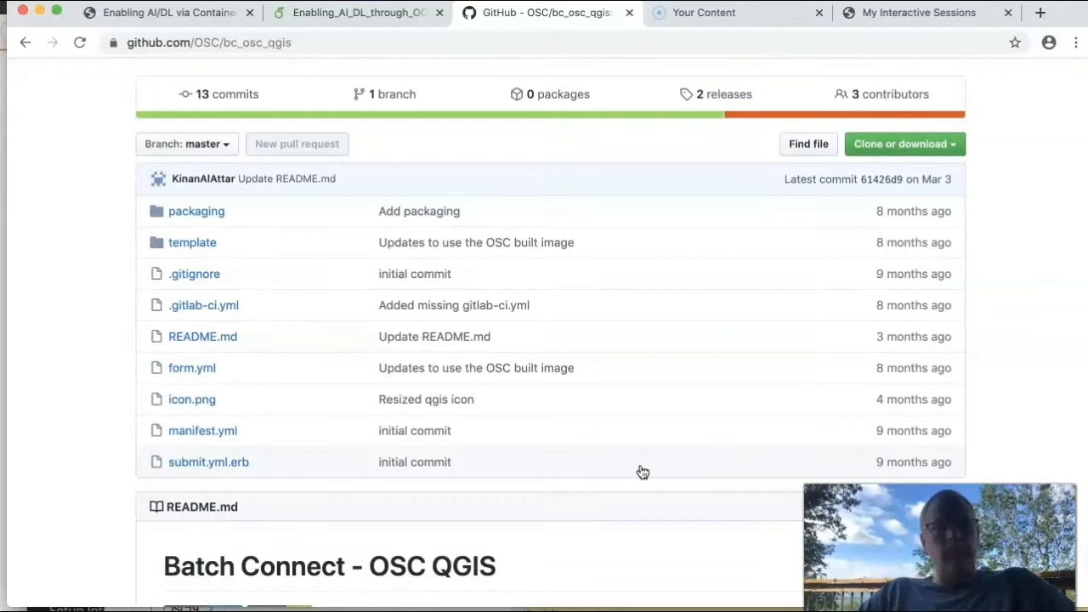
click(899, 144)
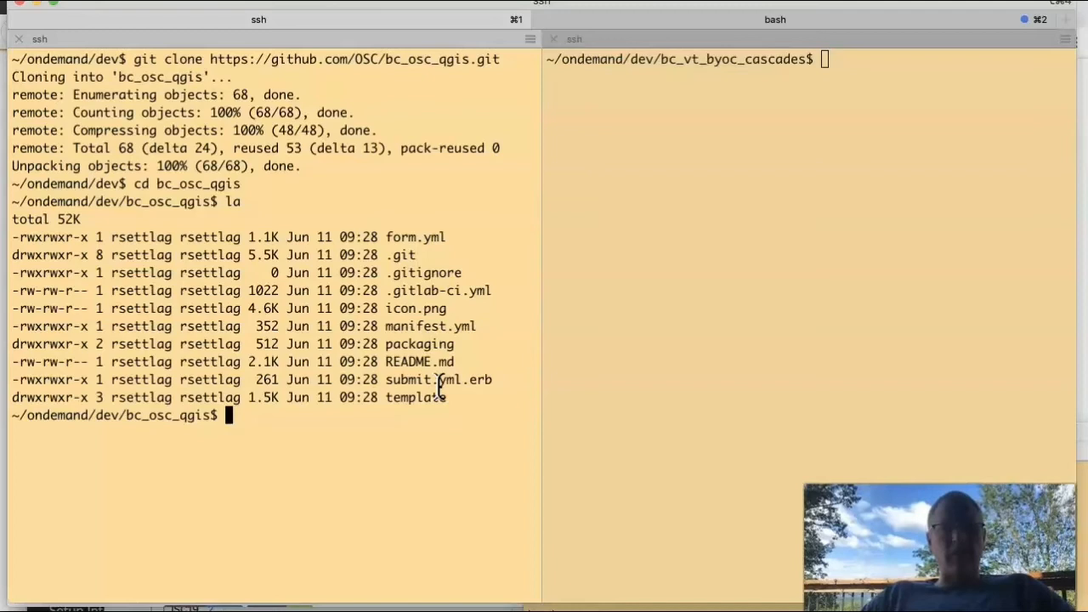
mouse_move(429, 397)
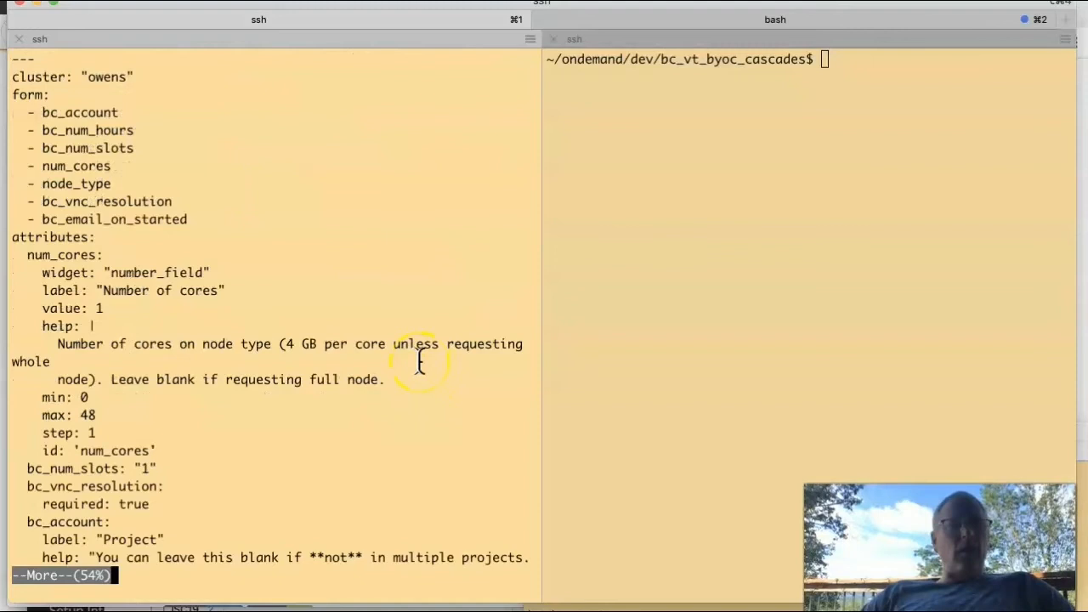
mouse_move(136, 332)
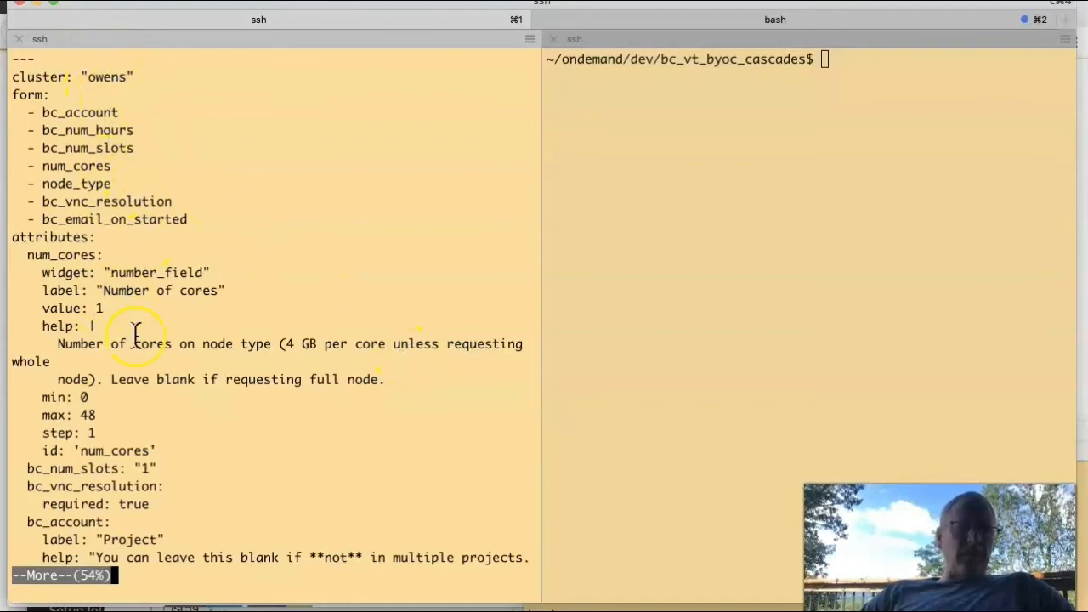
Page through the QGIS form.yml showing the owens cluster and form attributes.
scroll(down, 3)
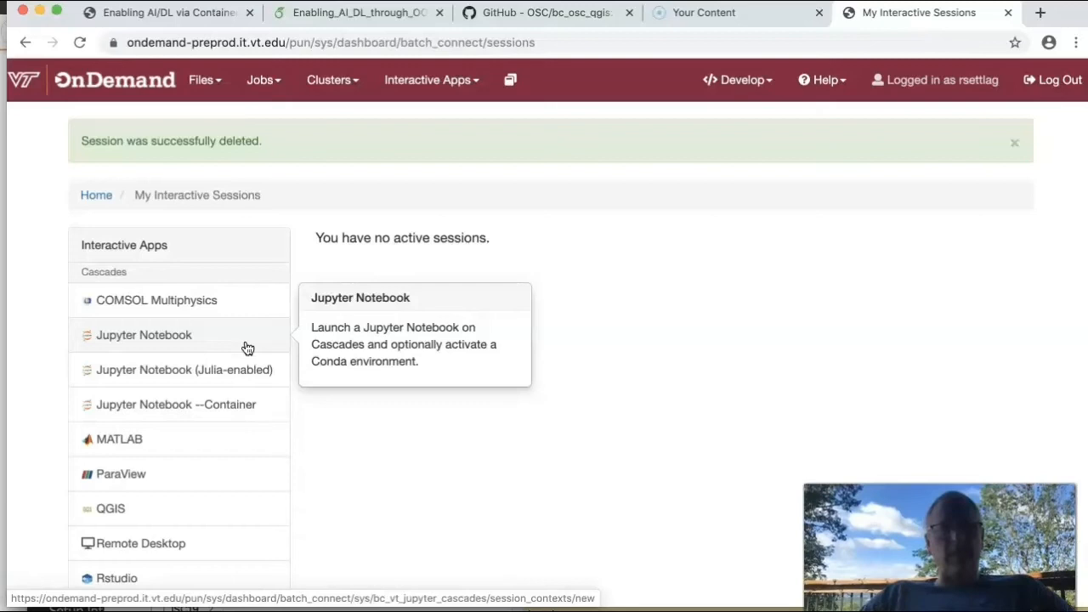
Scroll the My Interactive Sessions page confirming the session deleted and none active.
scroll(down, 3)
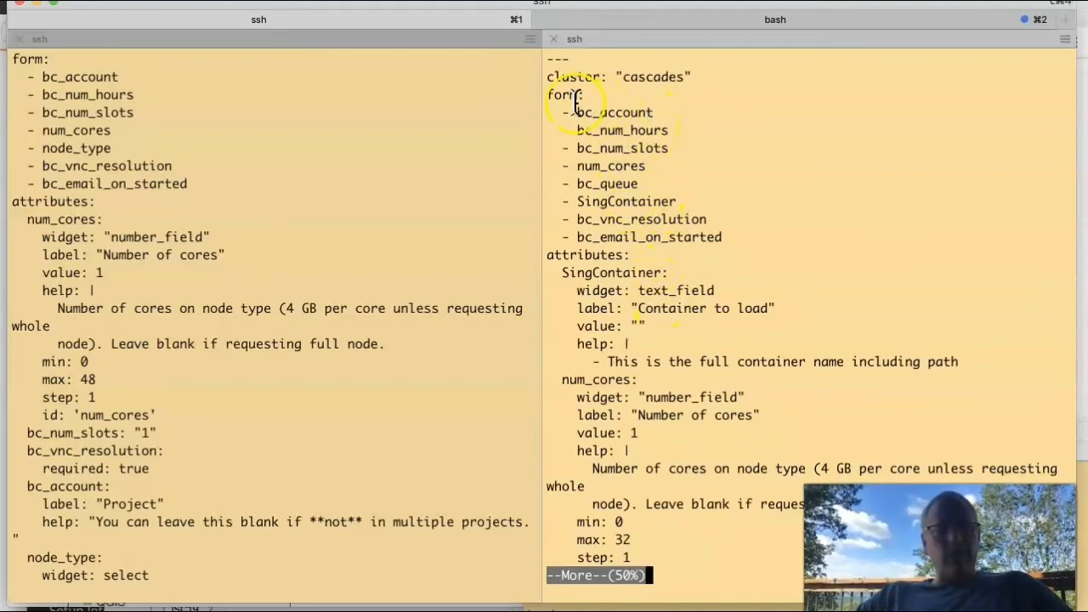
Highlight the form section with the SingContainer field in the BYOC form.yml.
double_click(625, 202)
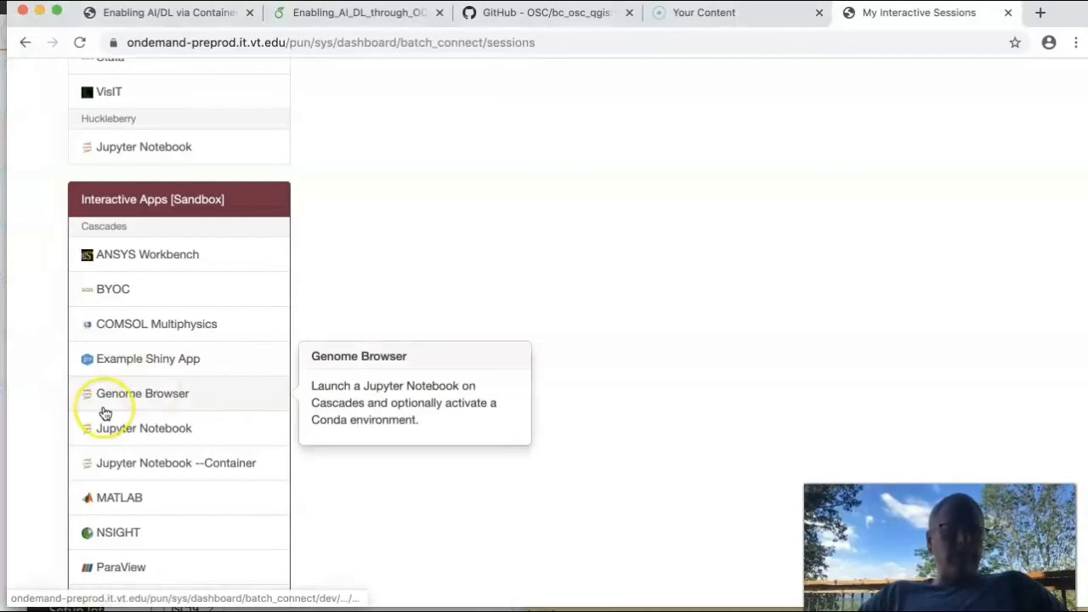
Launch a BYOC session for qgis_desktop_3.8.sif with one hour, one core on v100_normal_q.
click(112, 288)
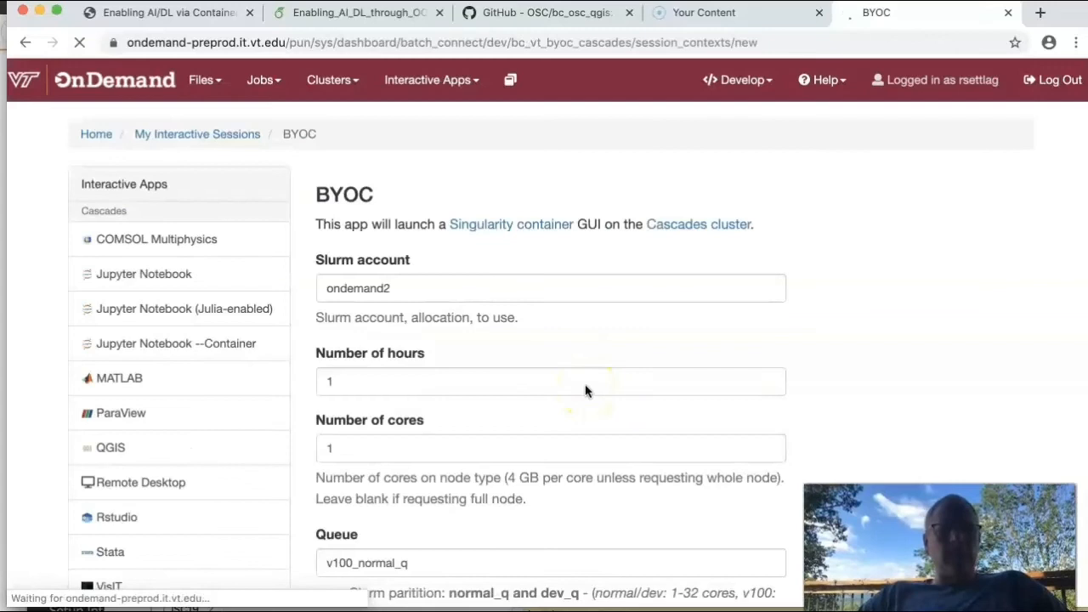
scroll(down, 3)
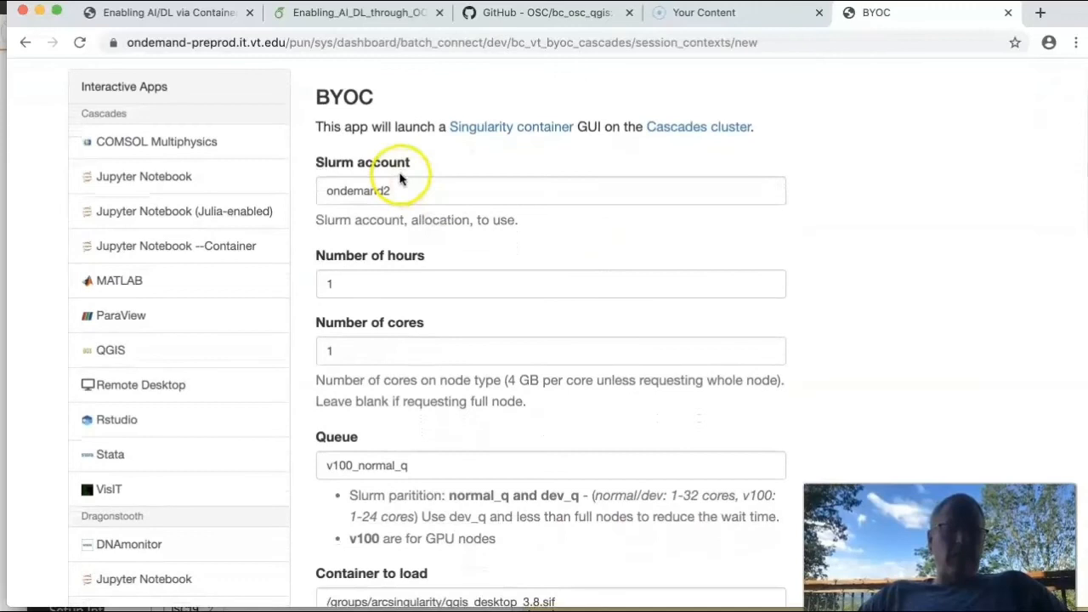
mouse_move(456, 175)
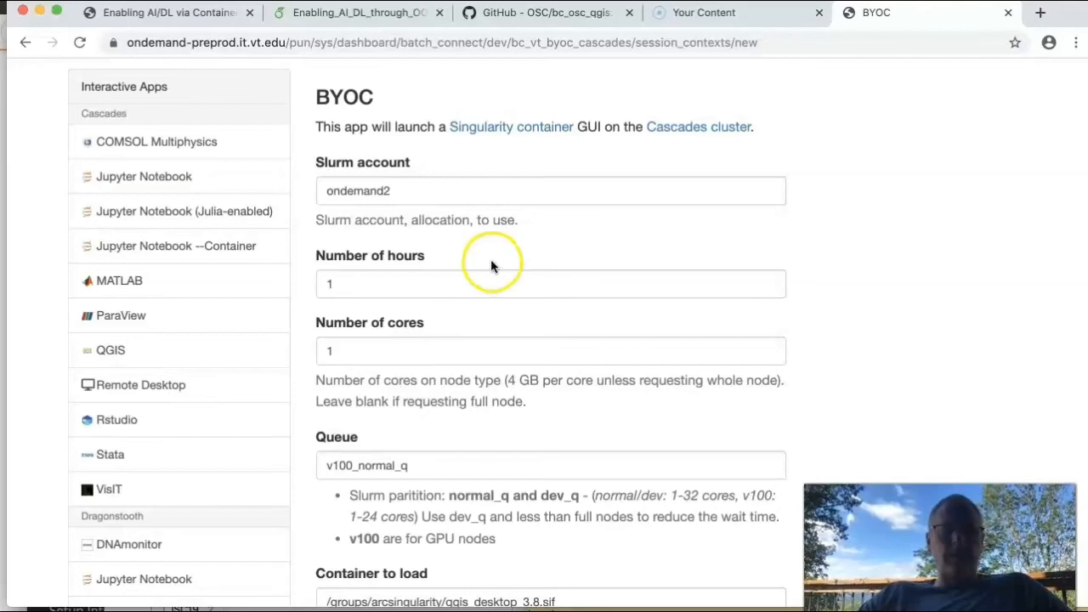
scroll(down, 3)
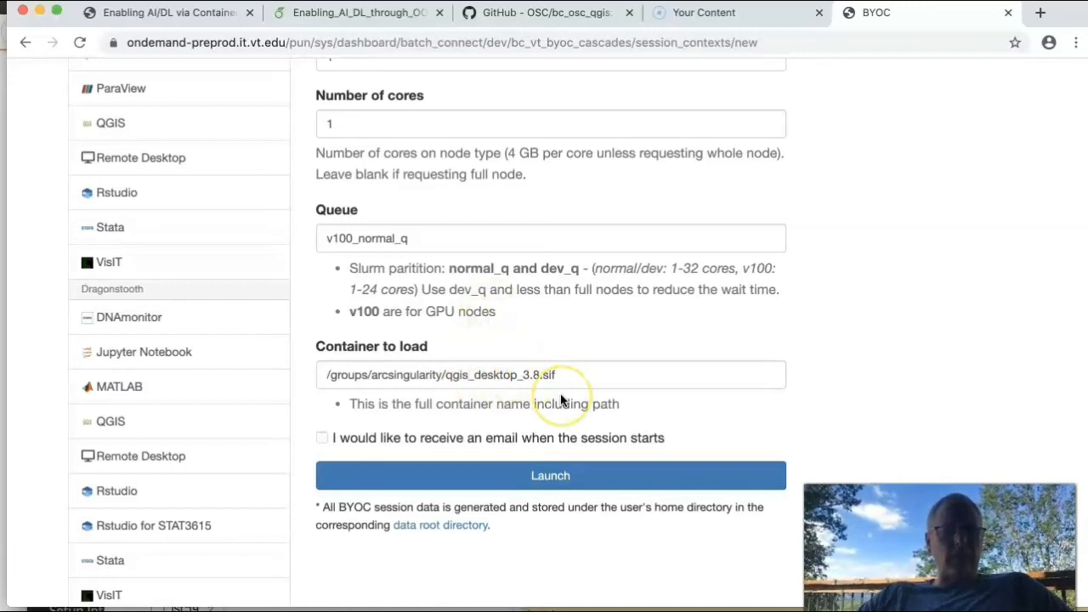
mouse_move(504, 431)
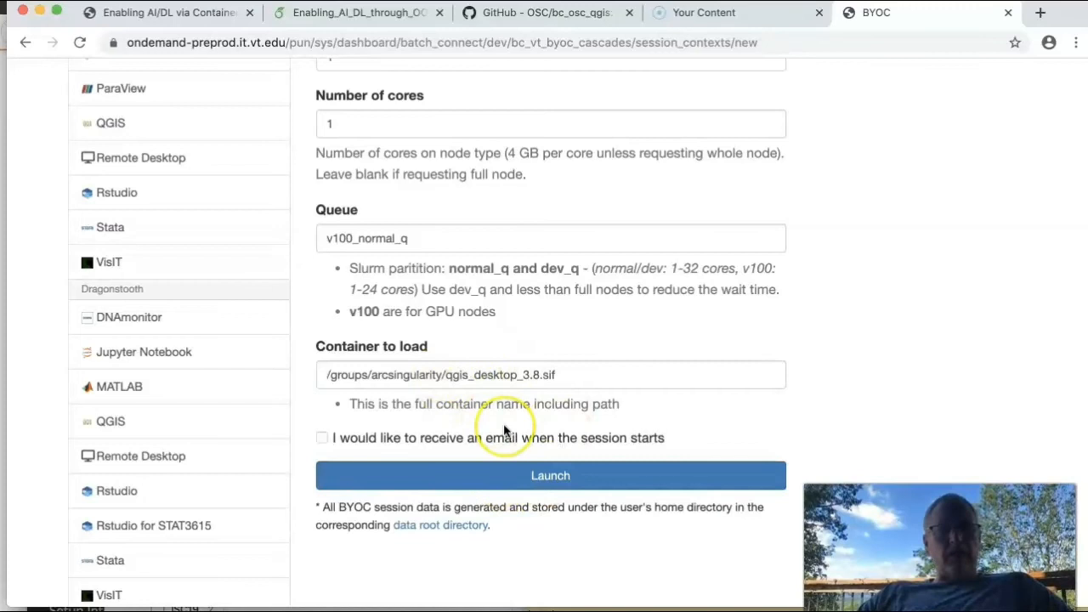
click(550, 475)
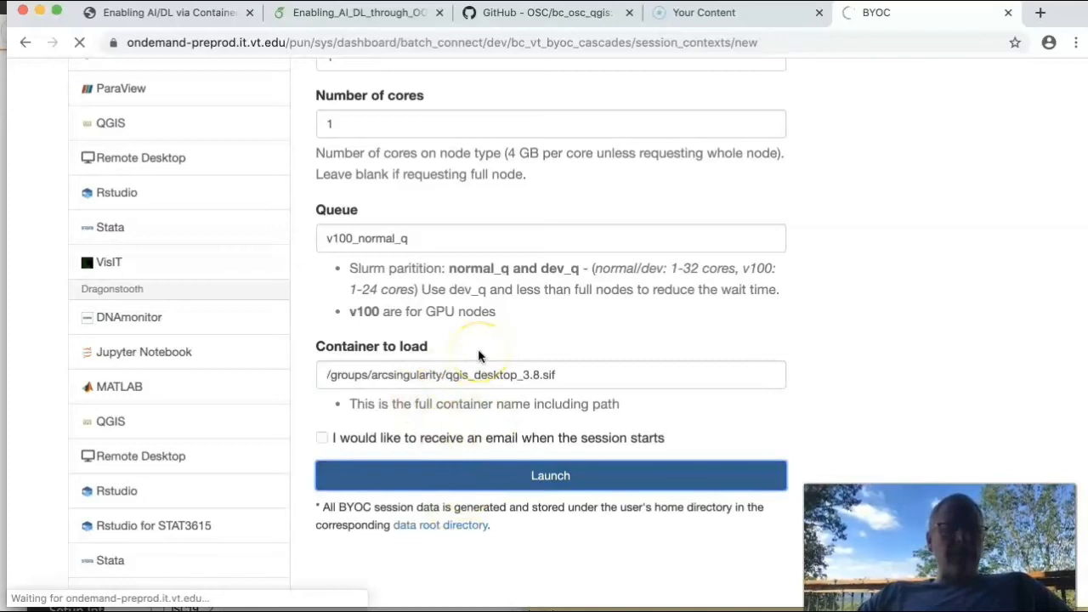
List bc_vt_byoc_cascades, move into template and select the script.sh.erb file name.
click(550, 475)
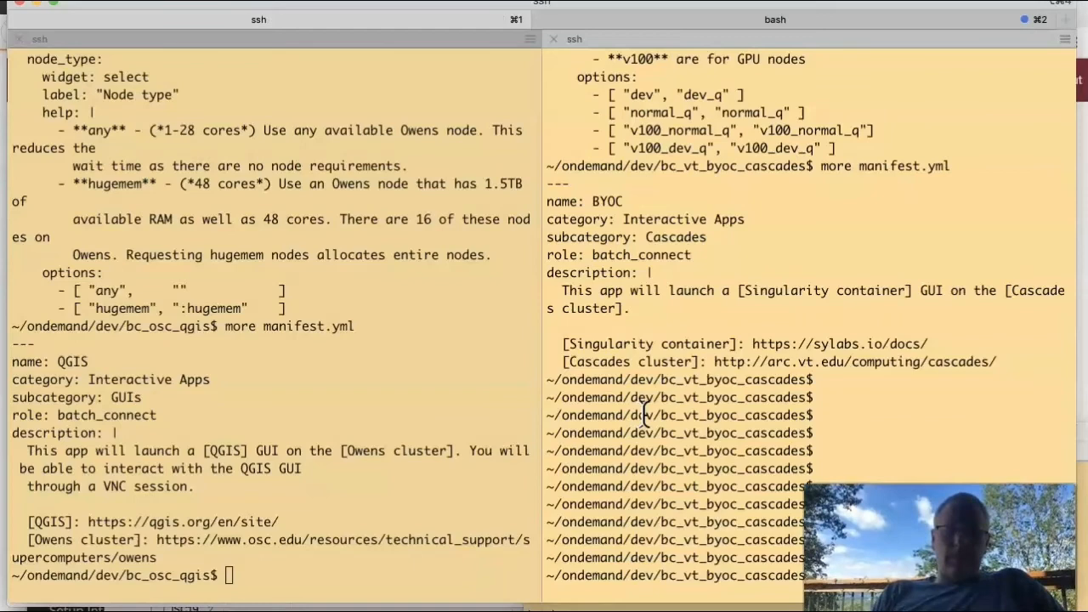
text(ls)
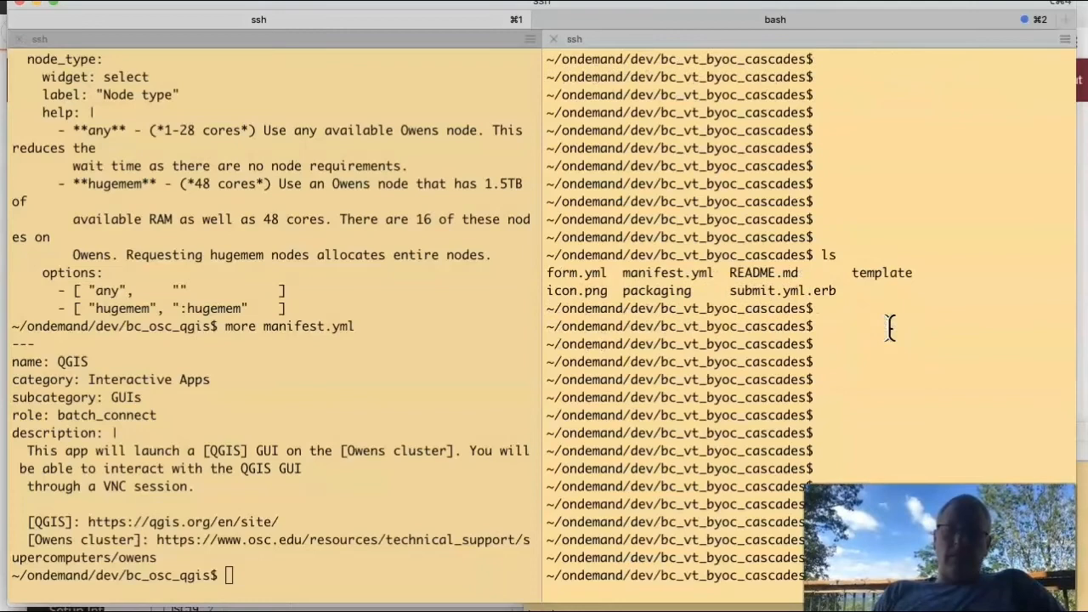
text(cd template)
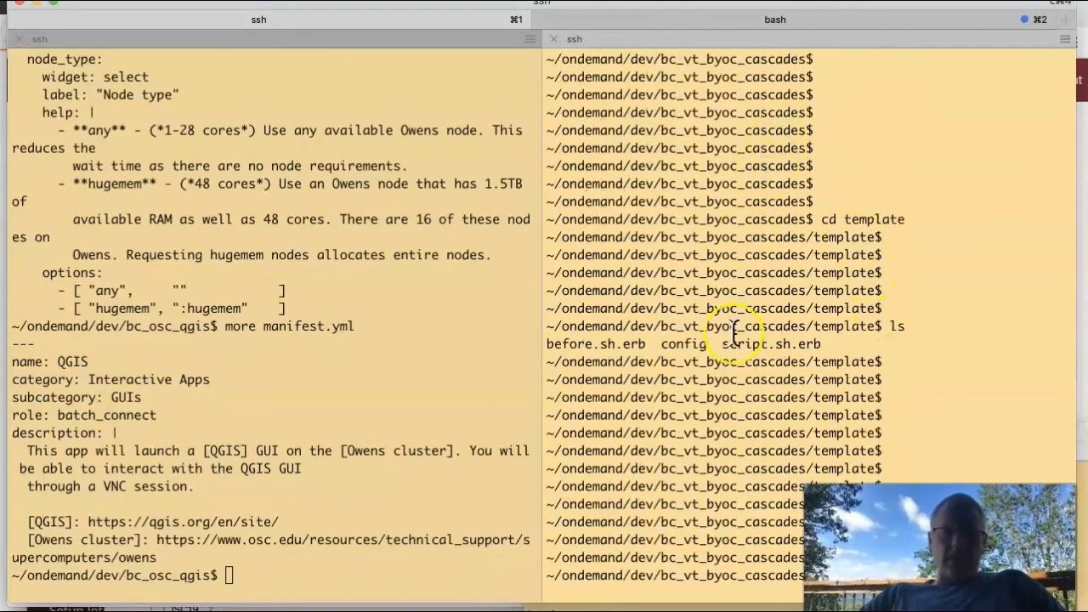
double_click(769, 344)
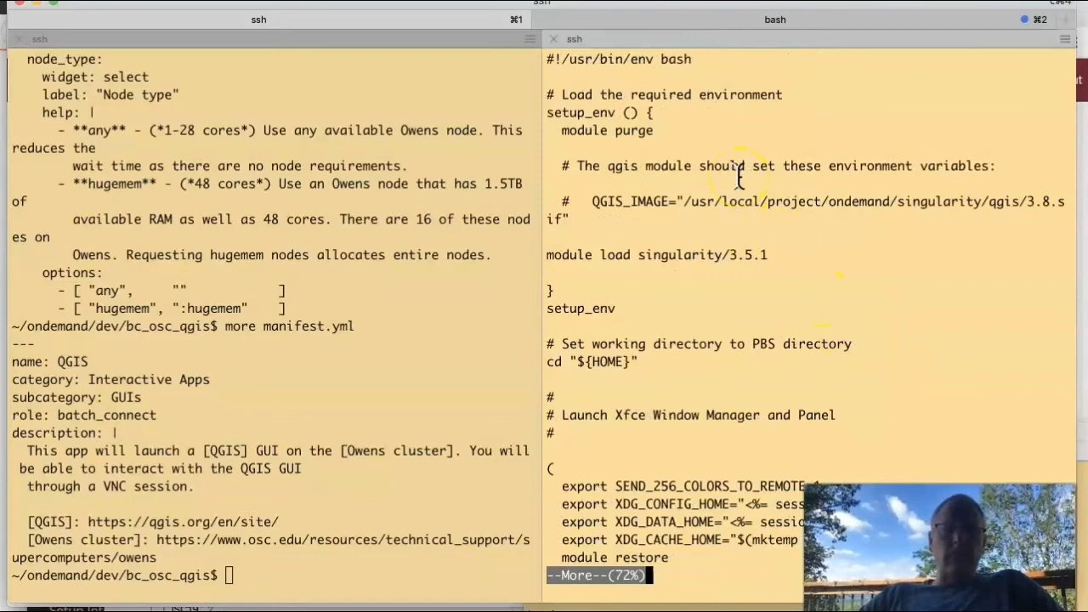
mouse_move(663, 285)
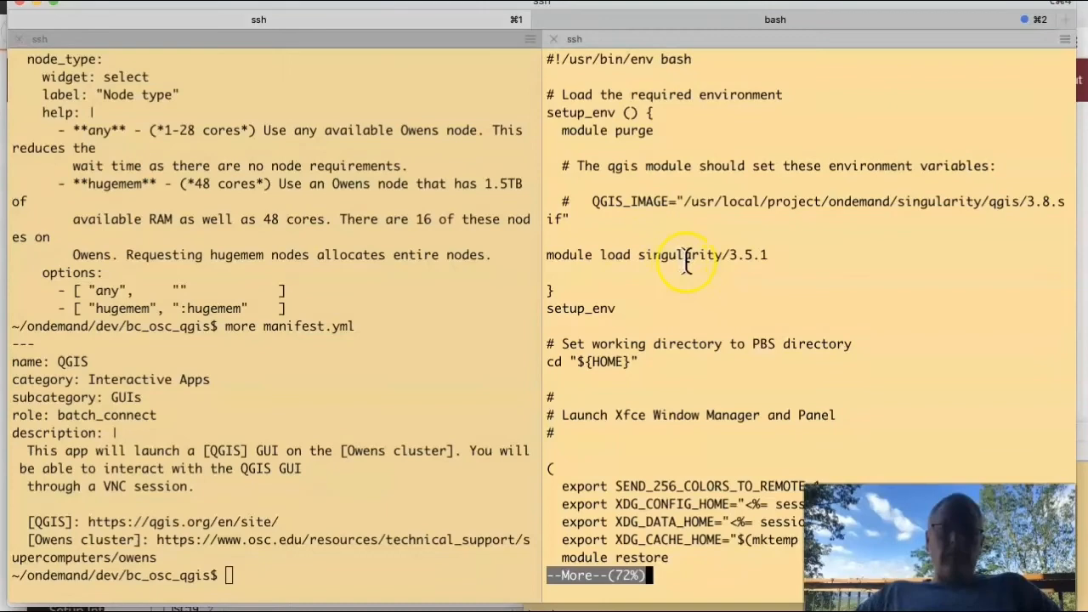
Page through script.sh.erb to the singularity run <%= context.SingContainer %> line.
scroll(down, 3)
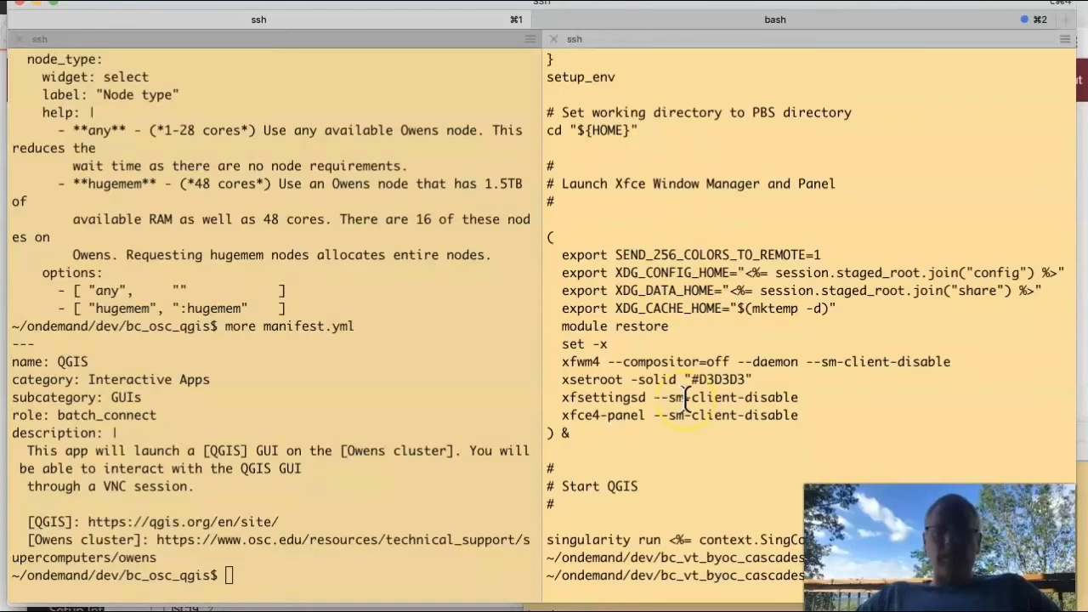
scroll(down, 3)
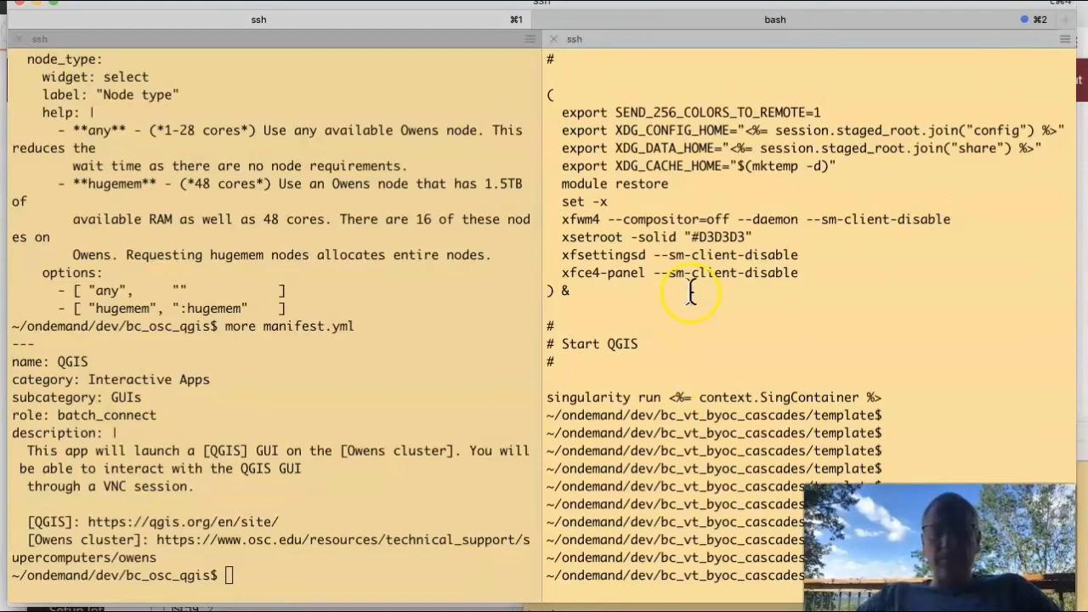
mouse_move(820, 391)
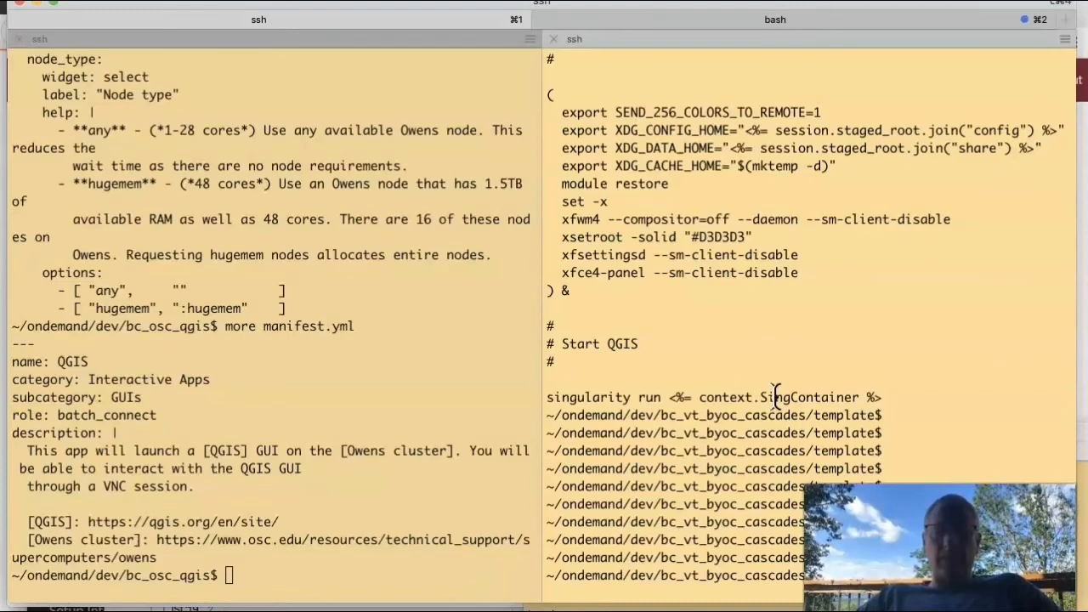
mouse_move(722, 353)
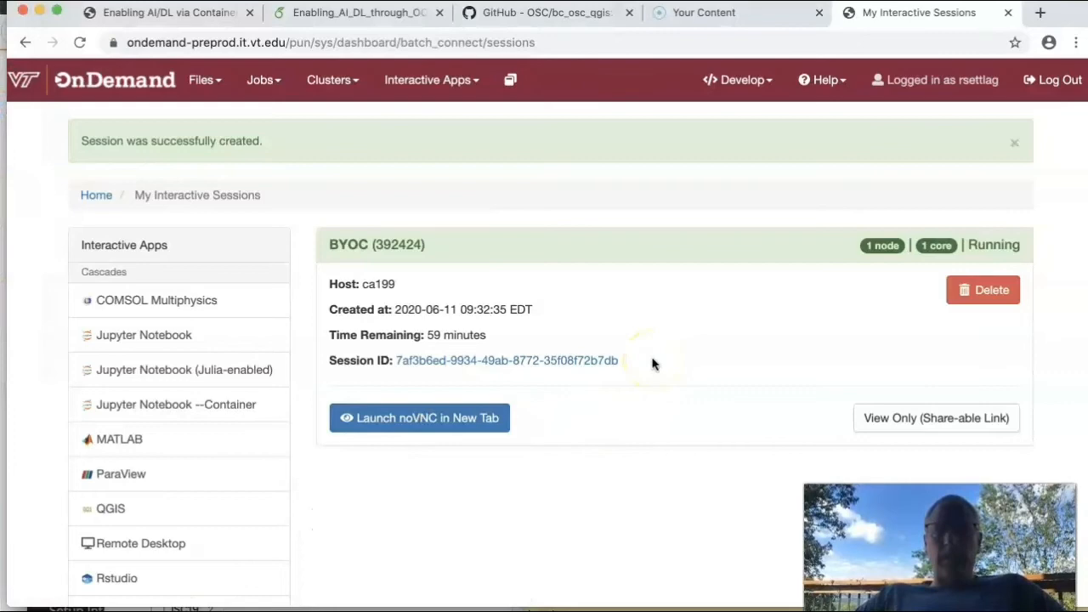
Launch noVNC in a new tab for the running BYOC session.
click(419, 418)
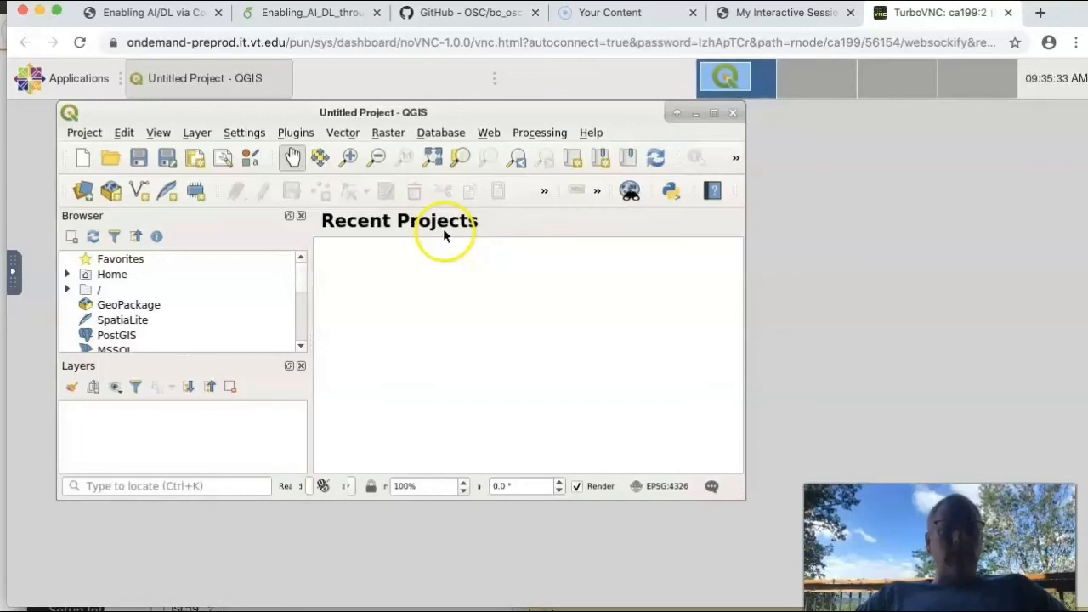
Switch back to the presentation PDF's 'Create an app demo' slide listing the files to edit.
click(149, 12)
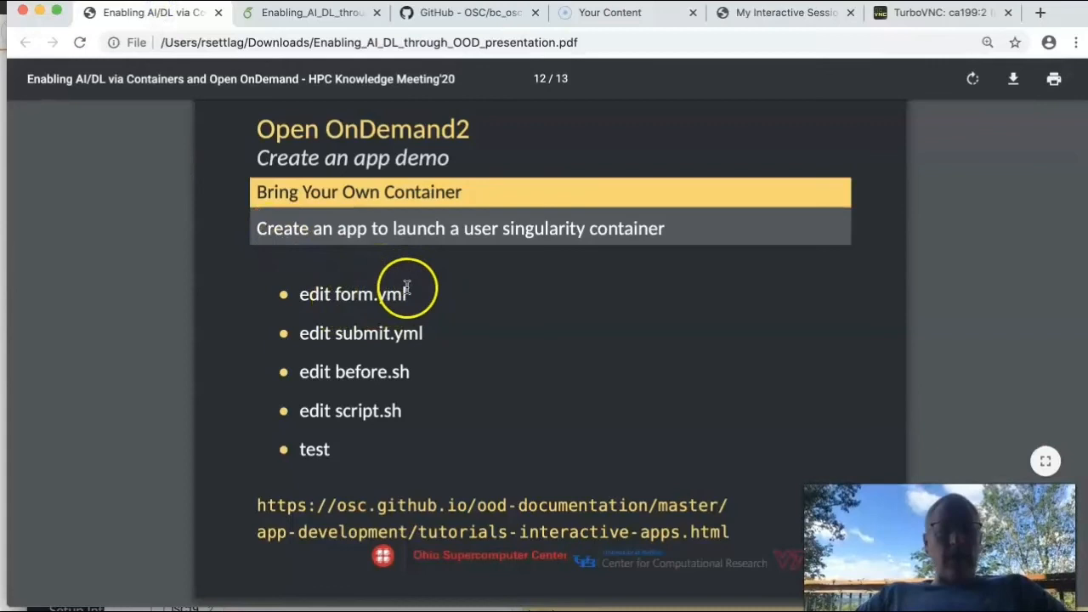